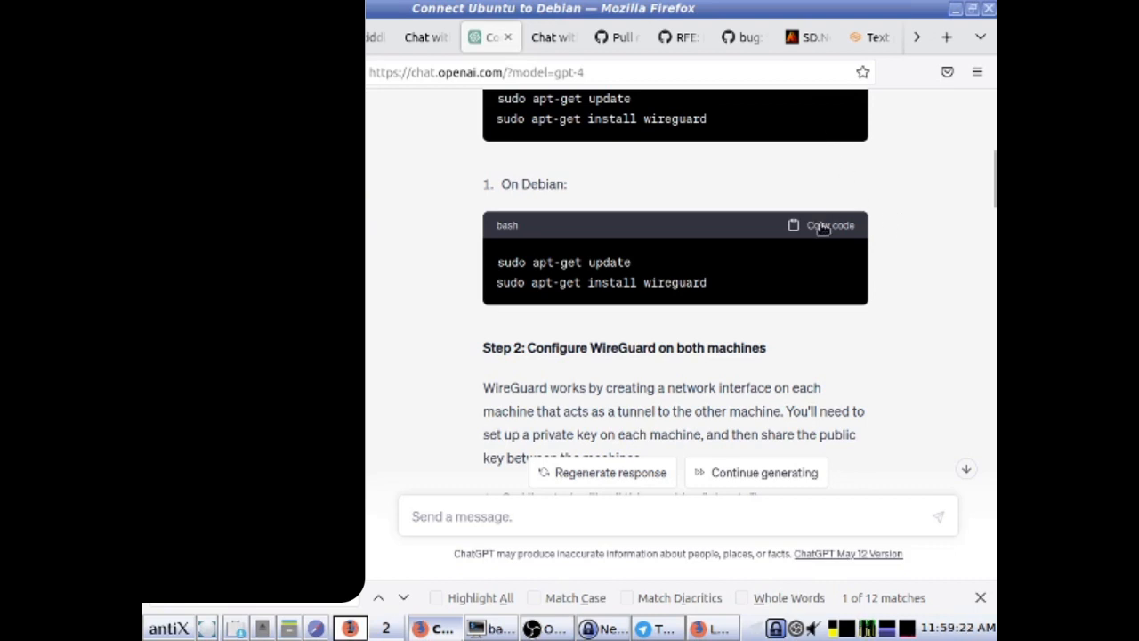
- Copy the Debian WireGuard install commands from ChatGPT and paste them into the SSH shell
{"action": "left_click", "coordinate": [820, 224]}
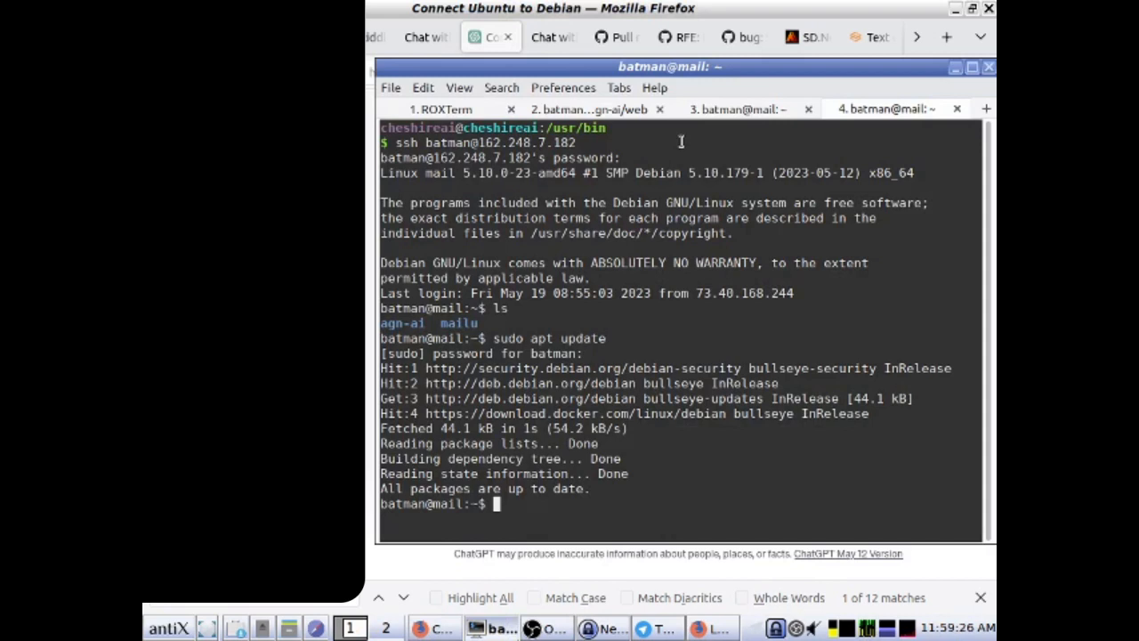
{"action": "right_click", "coordinate": [632, 194]}
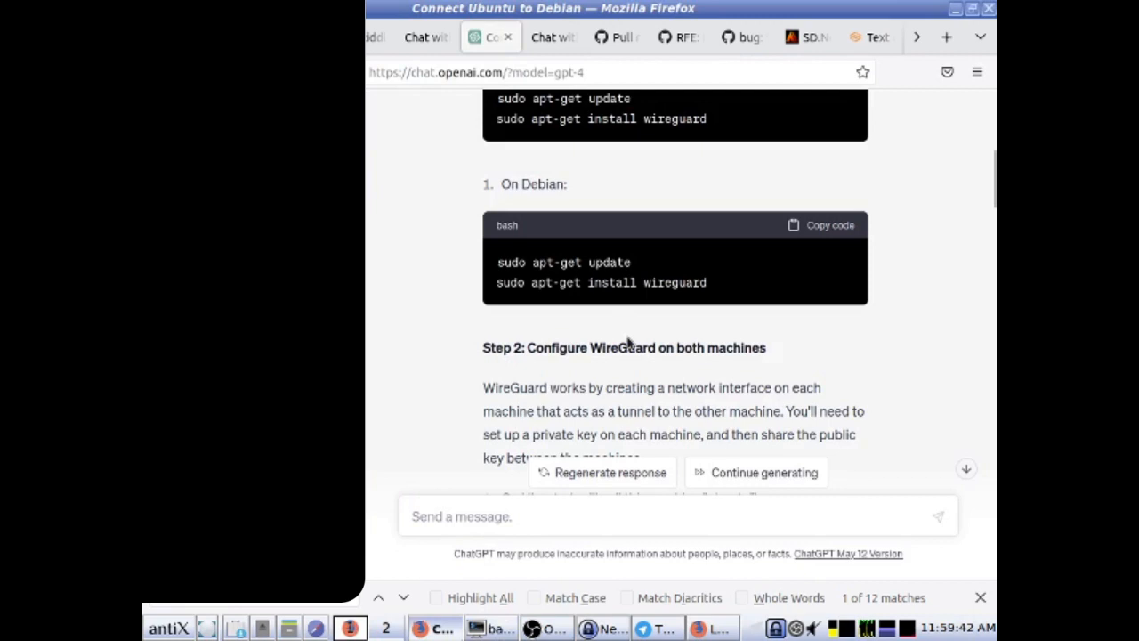
{"action": "scroll", "scroll_direction": "down", "scroll_amount": 3}
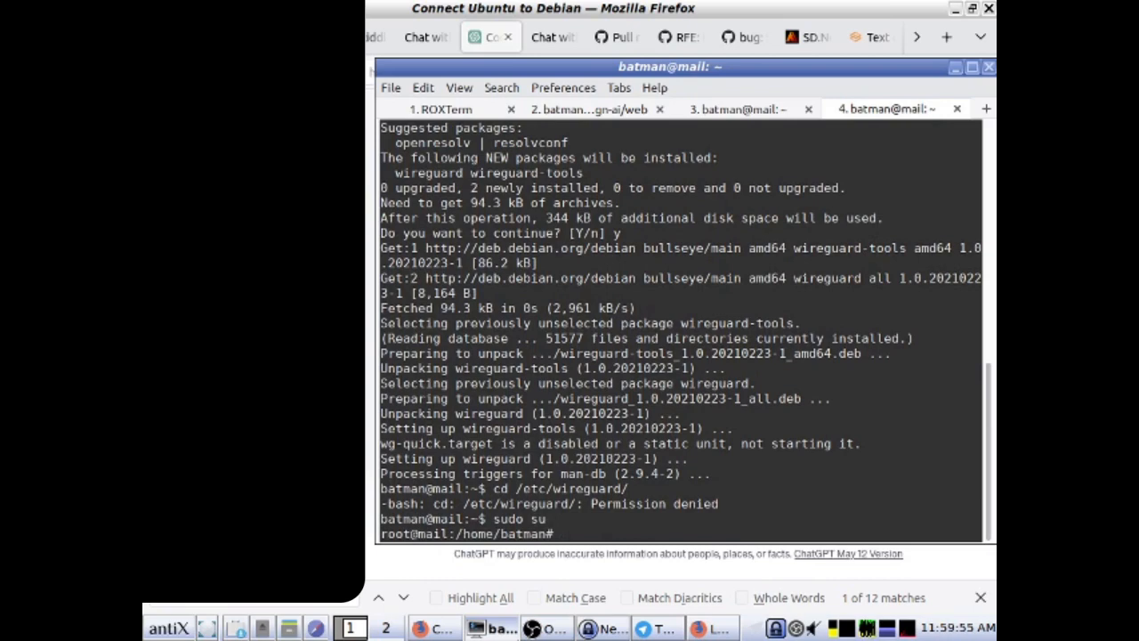
- Move to /etc/wireguard and paste the guide's private/public key generation command
{"action": "type", "text": "cd /etc/wireguard/"}
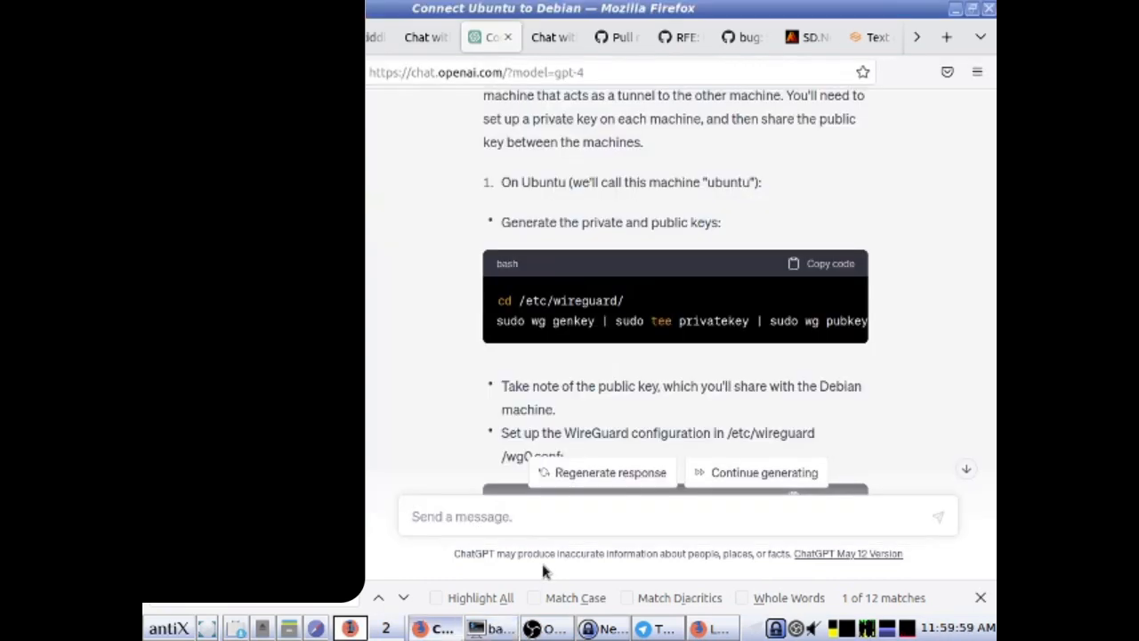
{"action": "double_click", "coordinate": [537, 321]}
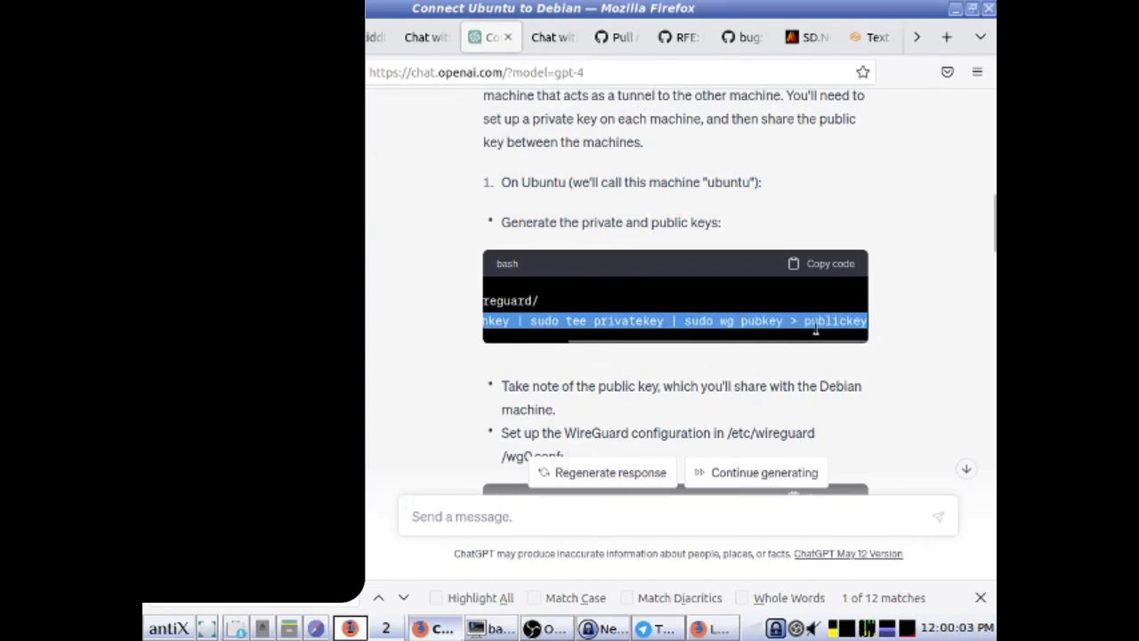
{"action": "mouse_move", "coordinate": [528, 621]}
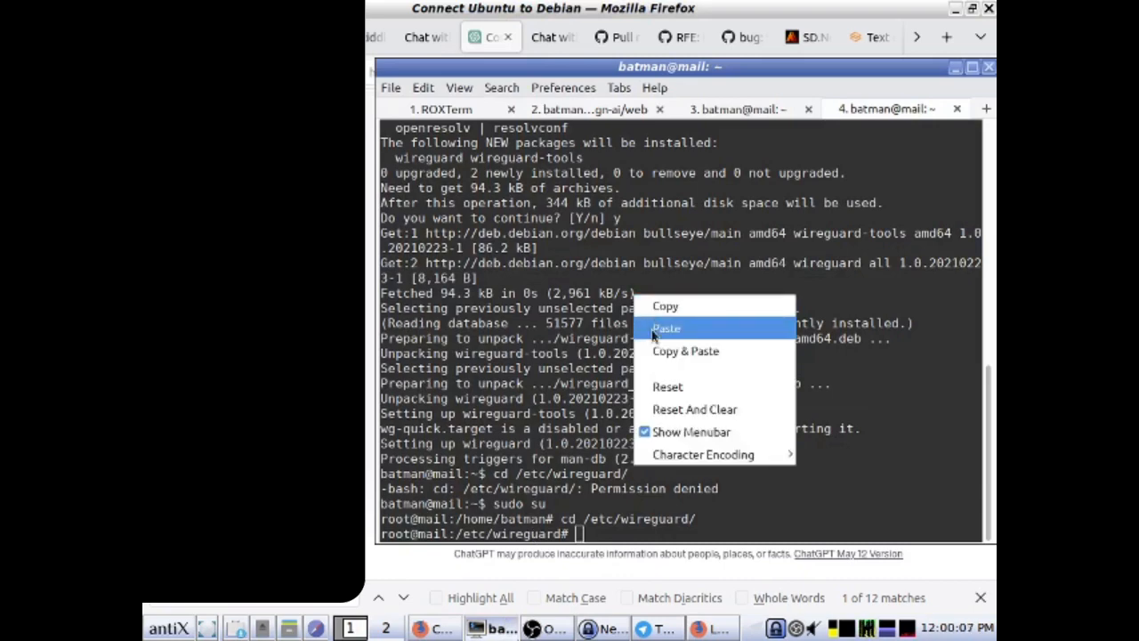
{"action": "left_click", "coordinate": [665, 329]}
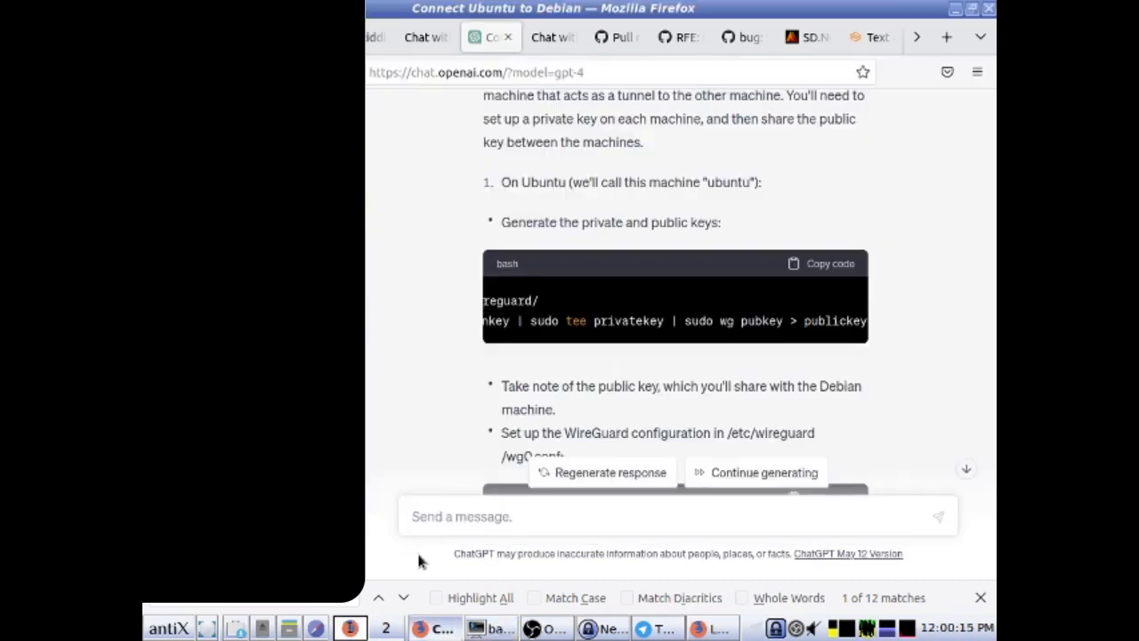
- Copy and paste the guide's sudo nano wg0.conf command into the server terminal
{"action": "scroll", "scroll_direction": "down", "scroll_amount": 3}
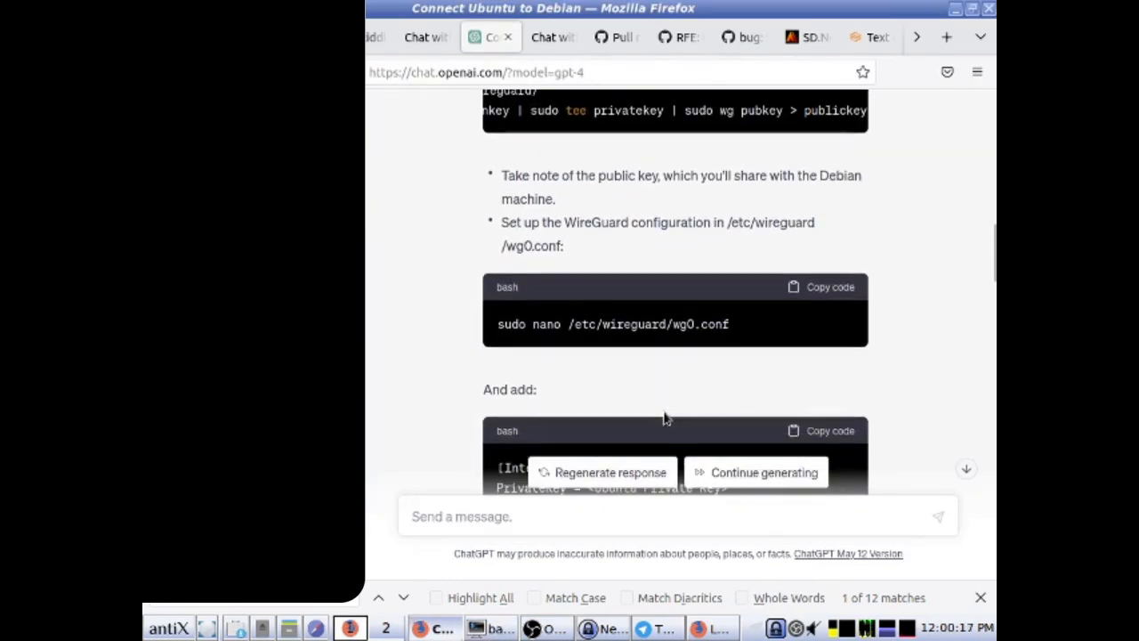
{"action": "scroll", "scroll_direction": "down", "scroll_amount": 3}
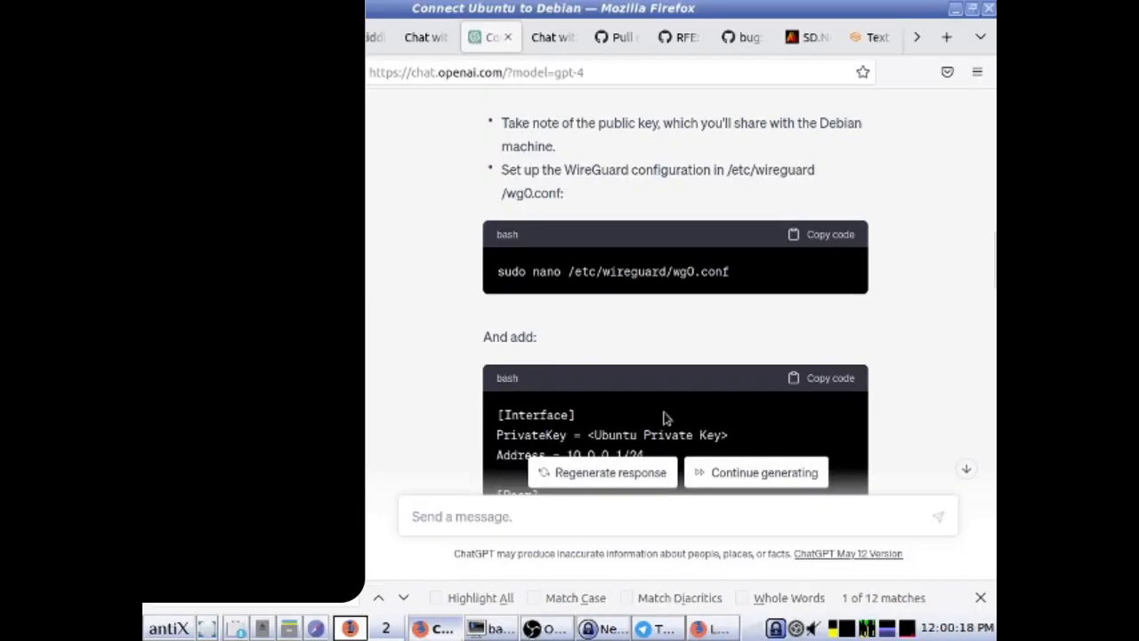
{"action": "left_click", "coordinate": [820, 234]}
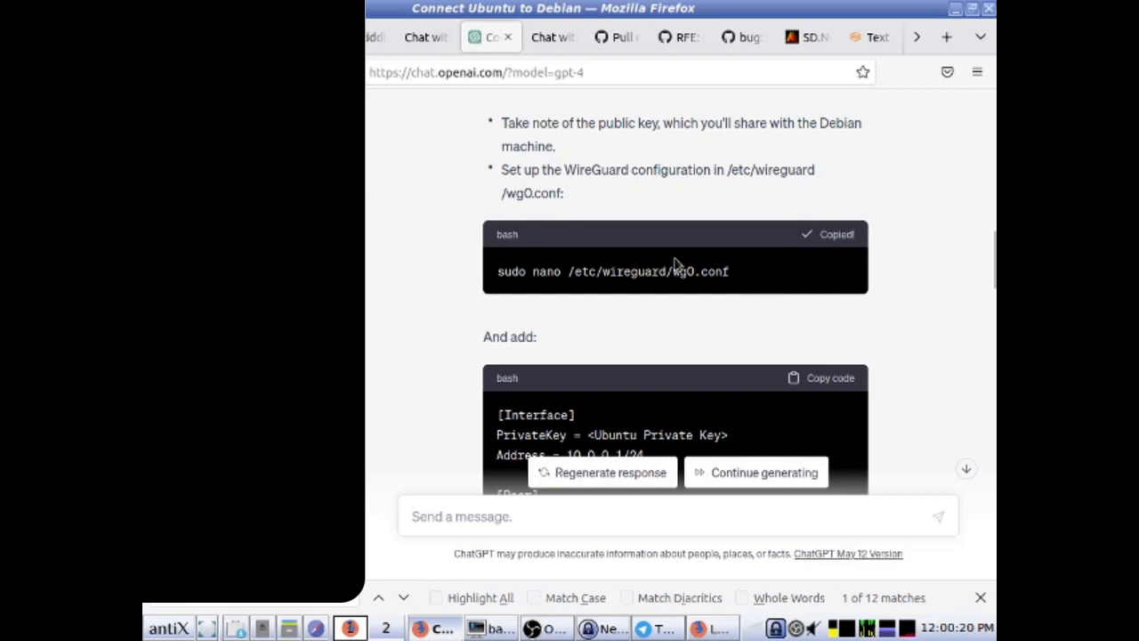
{"action": "right_click", "coordinate": [525, 387]}
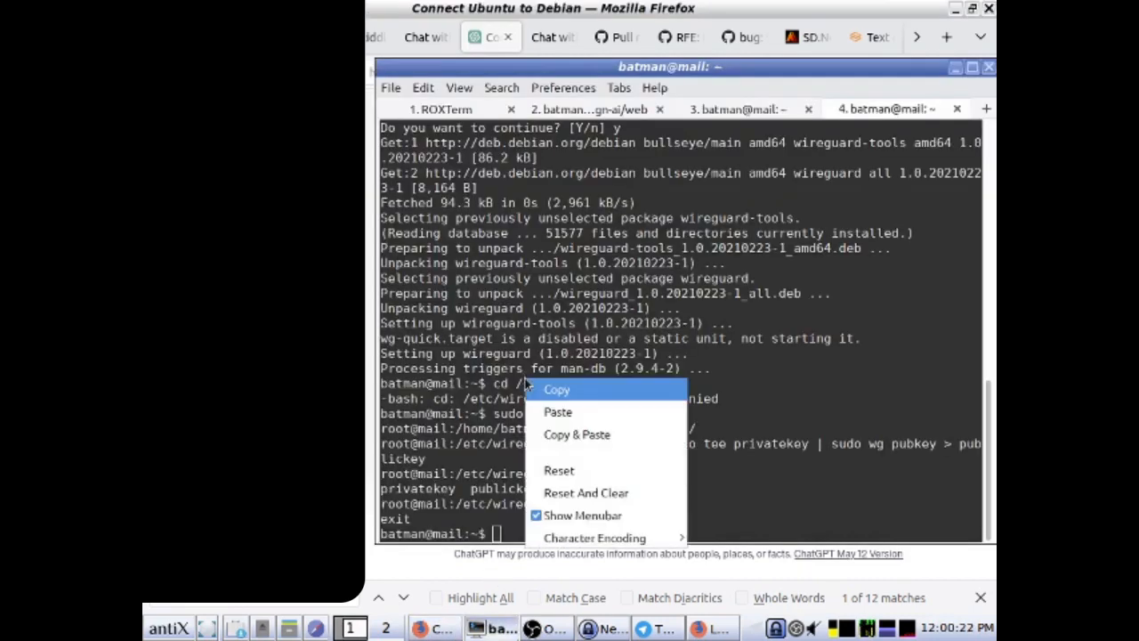
{"action": "left_click", "coordinate": [558, 411]}
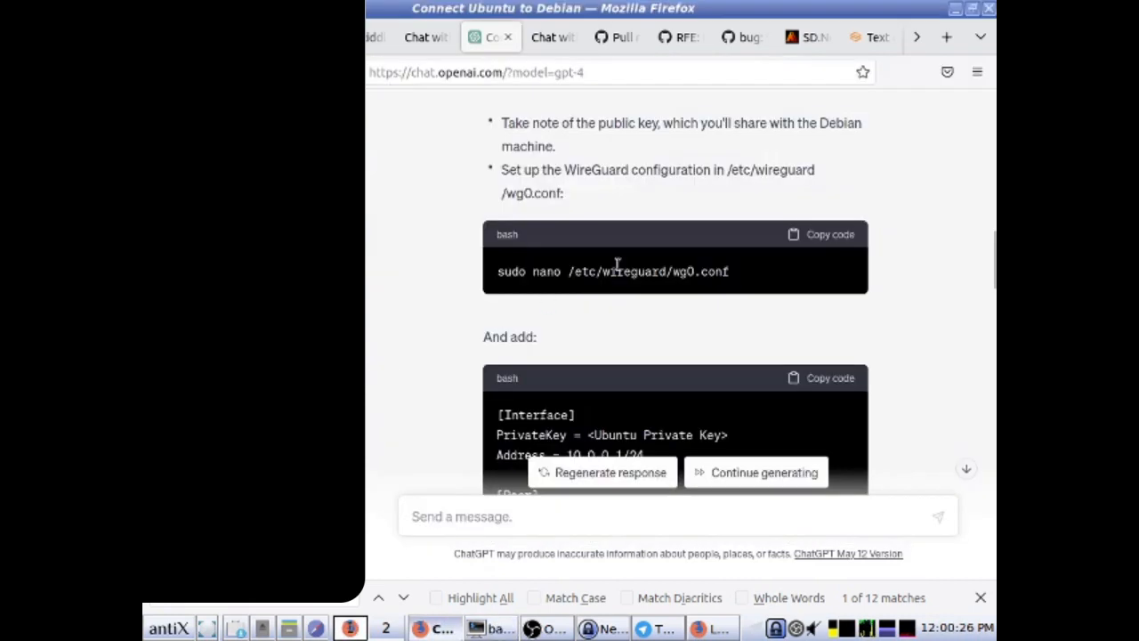
- Scroll to the wg0.conf Interface and Peer config in the guide and copy it over
{"action": "scroll", "scroll_direction": "down", "scroll_amount": 3}
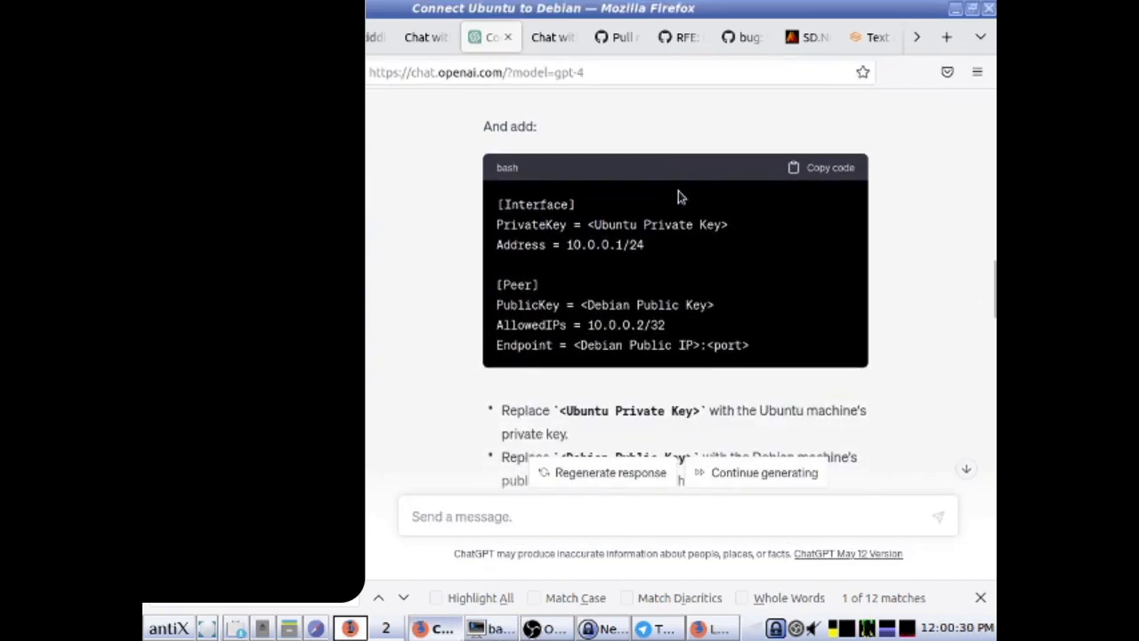
{"action": "scroll", "scroll_direction": "down", "scroll_amount": 3}
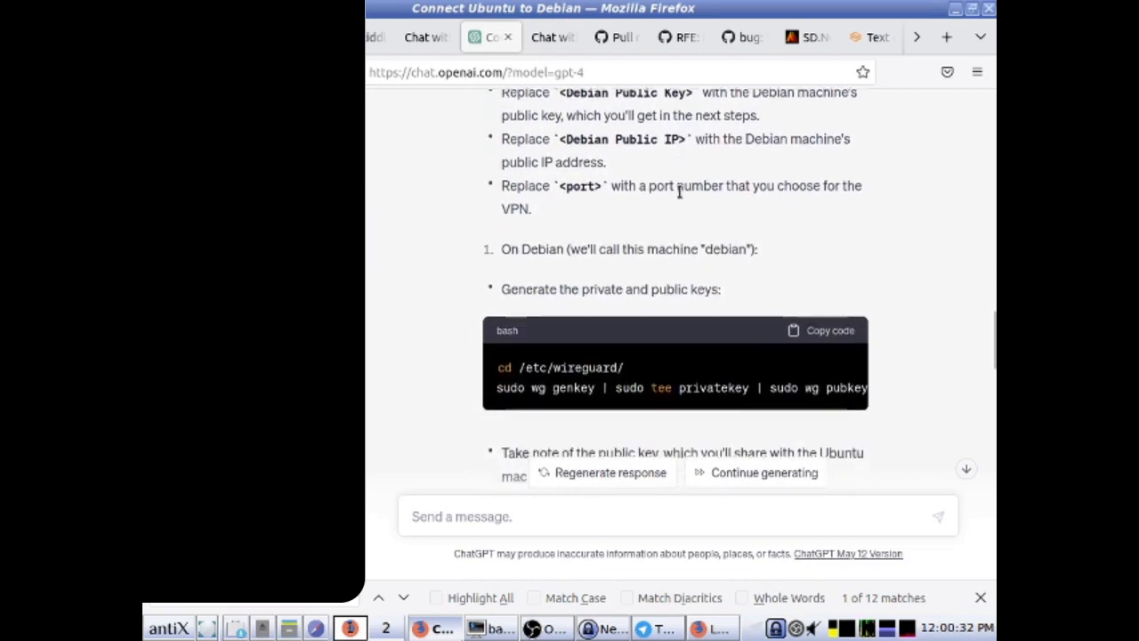
{"action": "scroll", "scroll_direction": "down", "scroll_amount": 3}
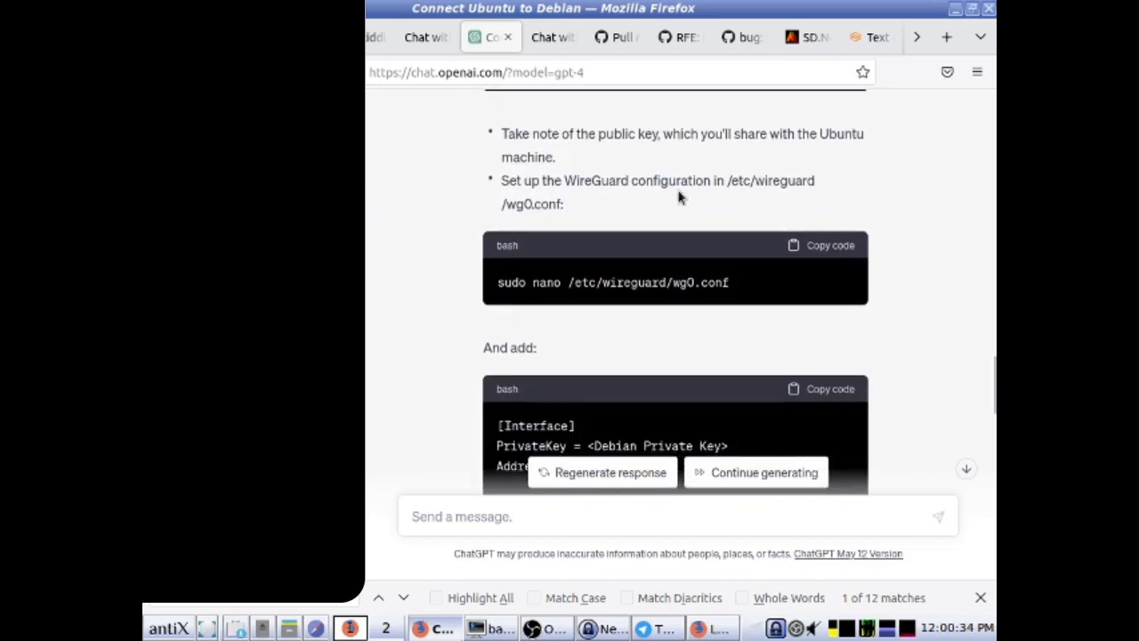
{"action": "scroll", "scroll_direction": "down", "scroll_amount": 3}
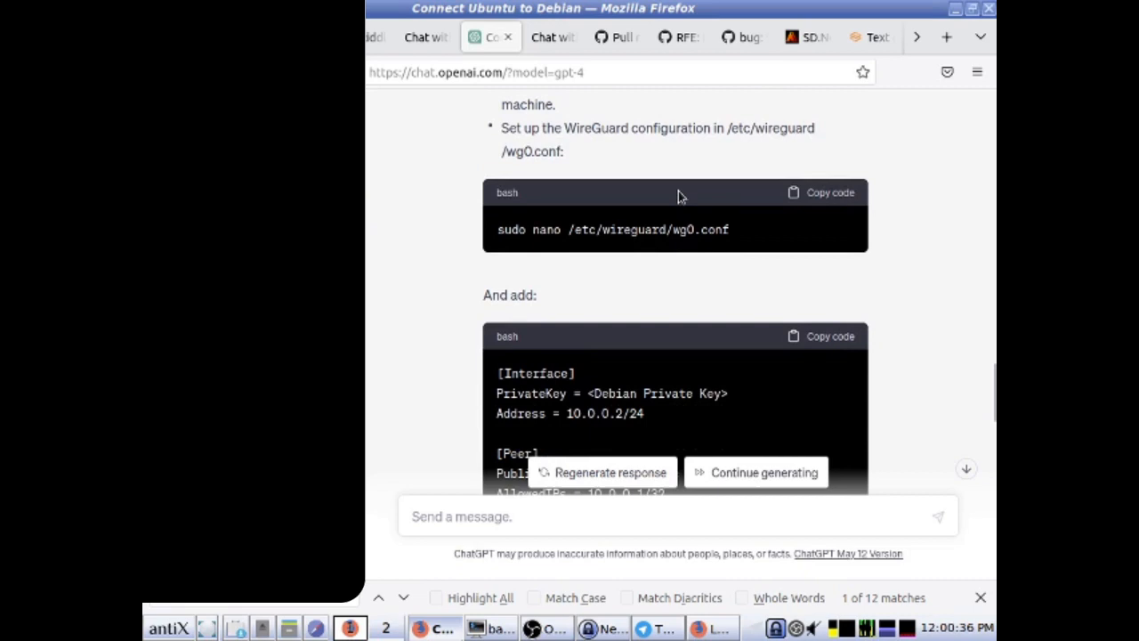
{"action": "left_click", "coordinate": [828, 335]}
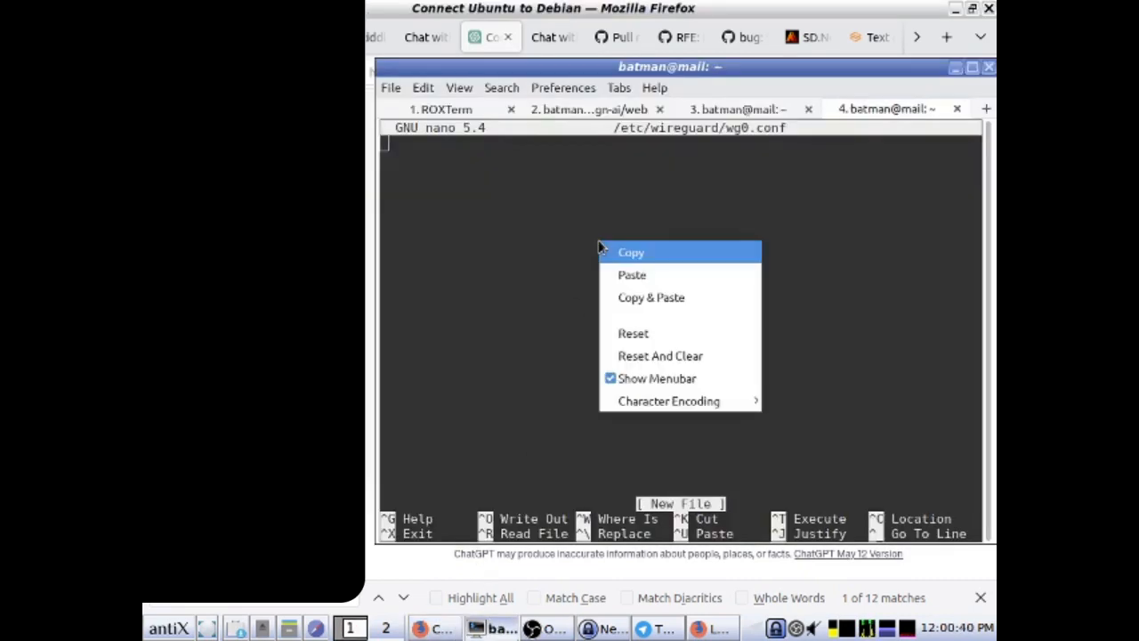
{"action": "left_click", "coordinate": [632, 274]}
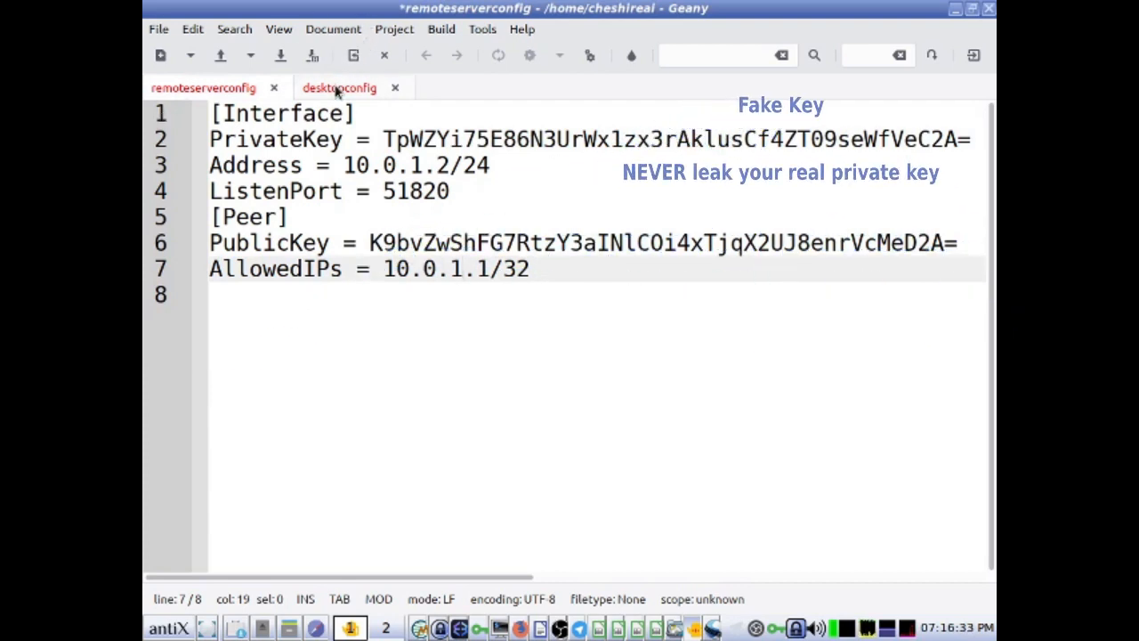
- Check the desktopconfig draft in Geany, then return to remoteserverconfig
{"action": "left_click", "coordinate": [339, 87]}
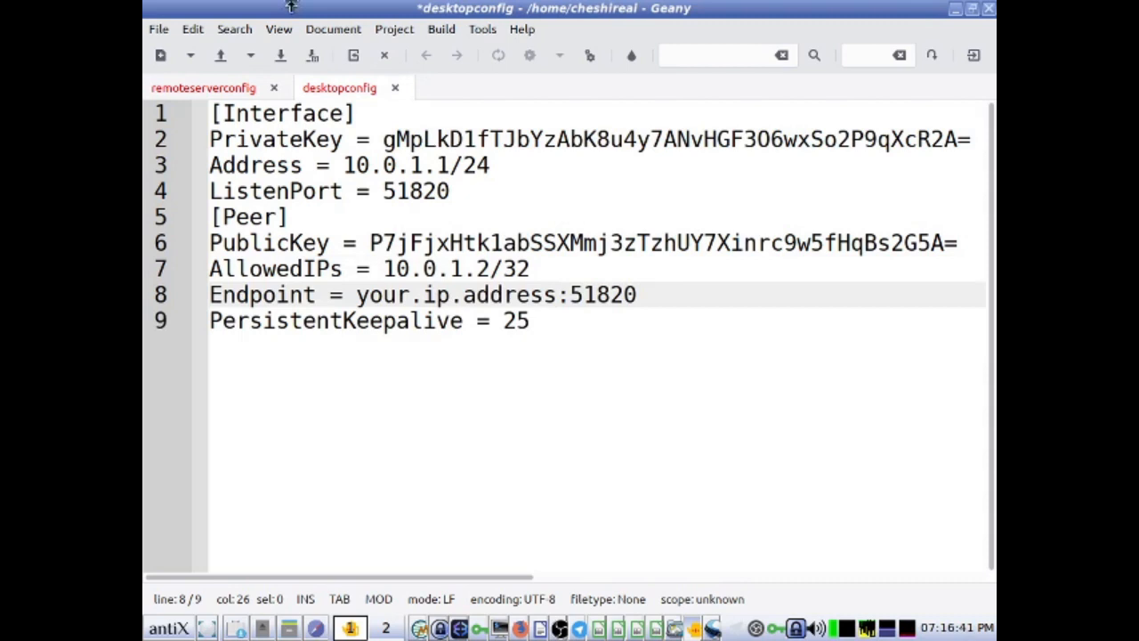
{"action": "left_click", "coordinate": [203, 87]}
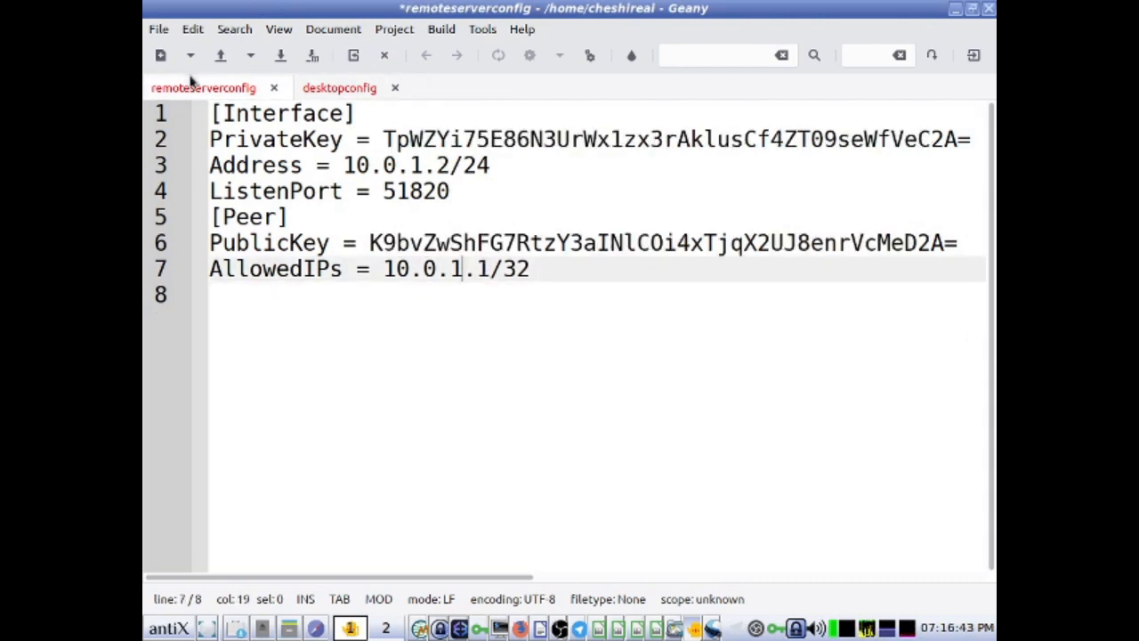
{"action": "mouse_move", "coordinate": [203, 88]}
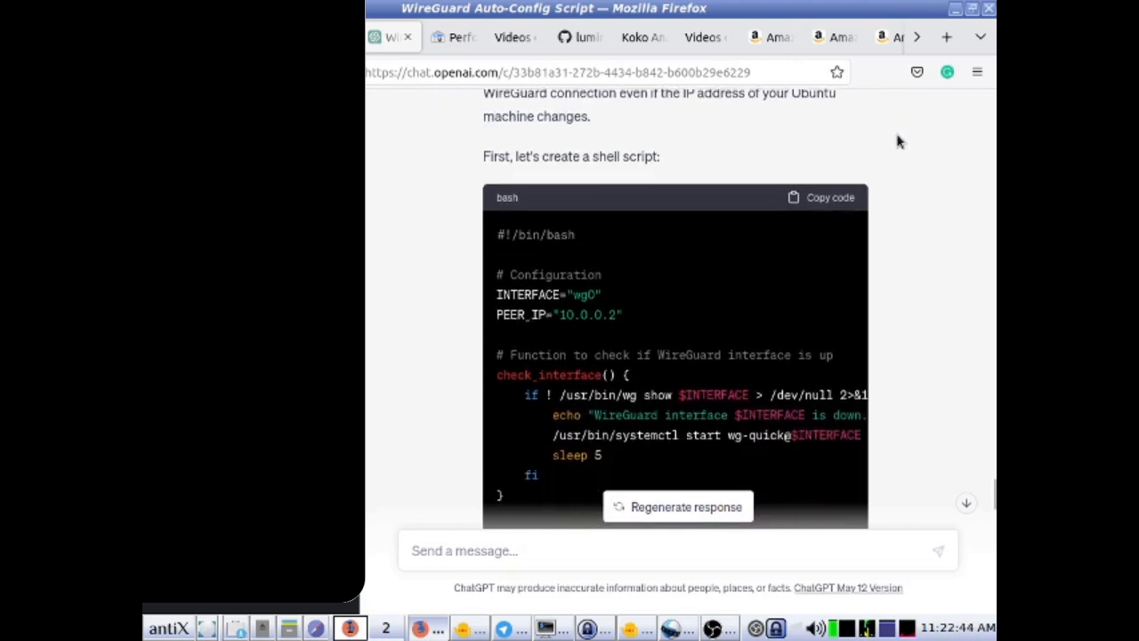
- Copy the wg0-checking, peer-pinging autoconnect script from the Auto-Config Script chat
{"action": "scroll", "scroll_direction": "down", "scroll_amount": 3}
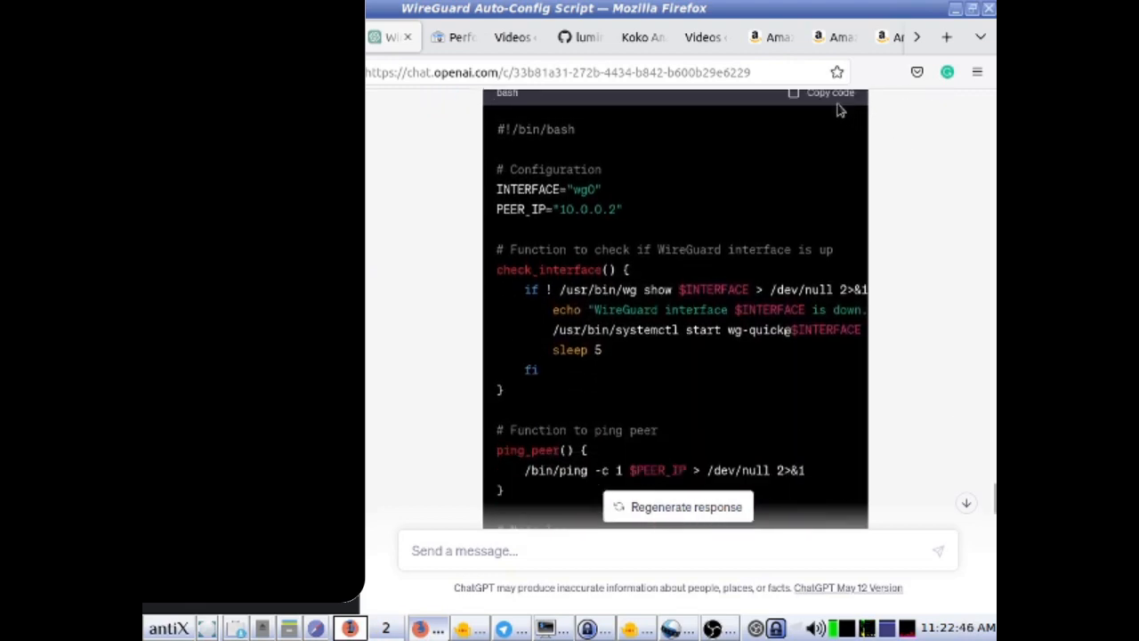
{"action": "left_click", "coordinate": [823, 92]}
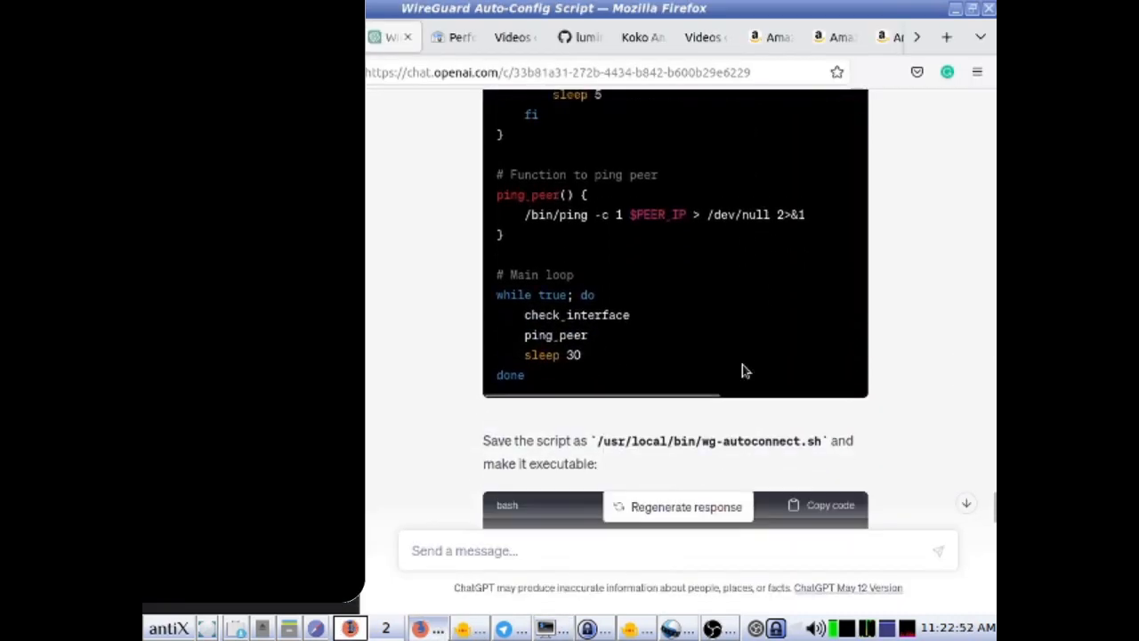
{"action": "scroll", "scroll_direction": "down", "scroll_amount": 3}
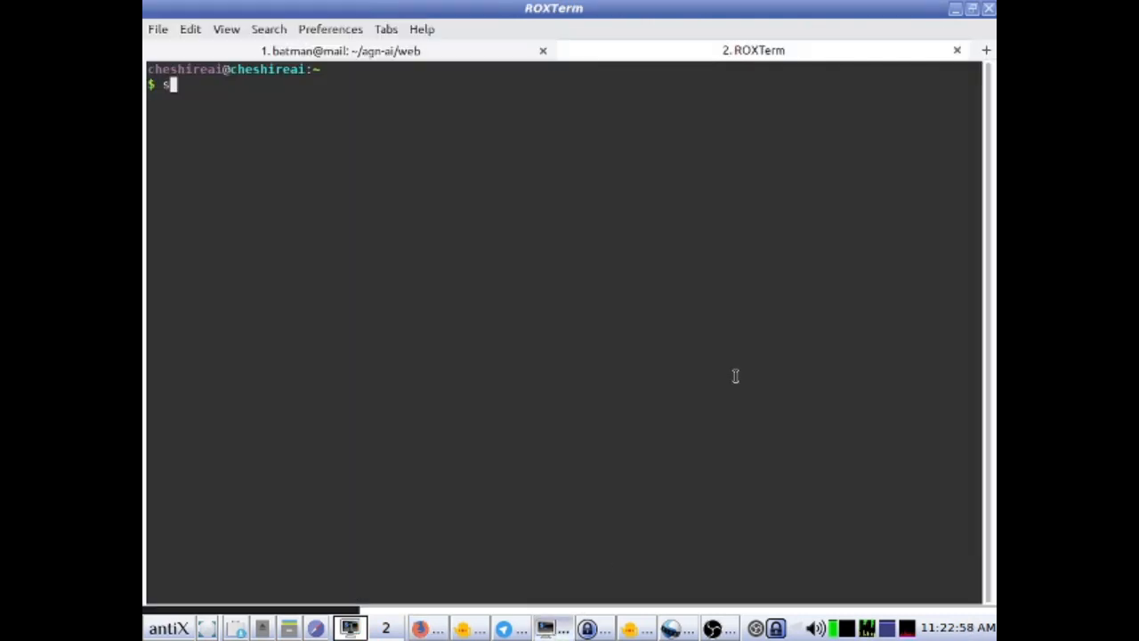
- Paste the autoconnect script into wg-autoconnect.sh in nano and save it, 27 lines
{"action": "type", "text": "sudo nano"}
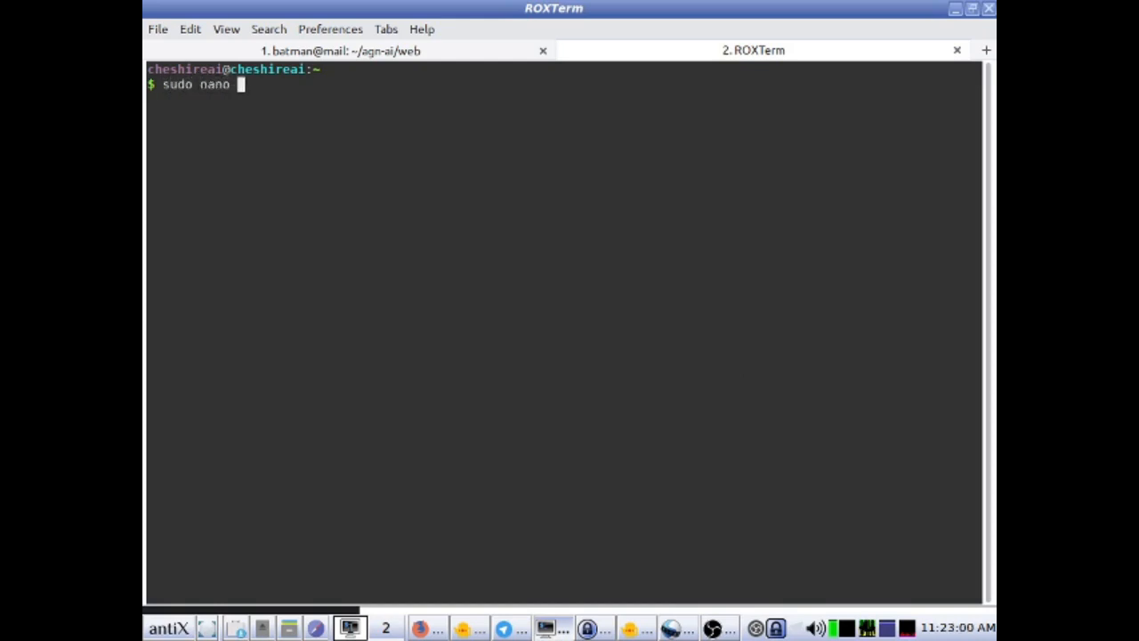
{"action": "key", "text": "Return"}
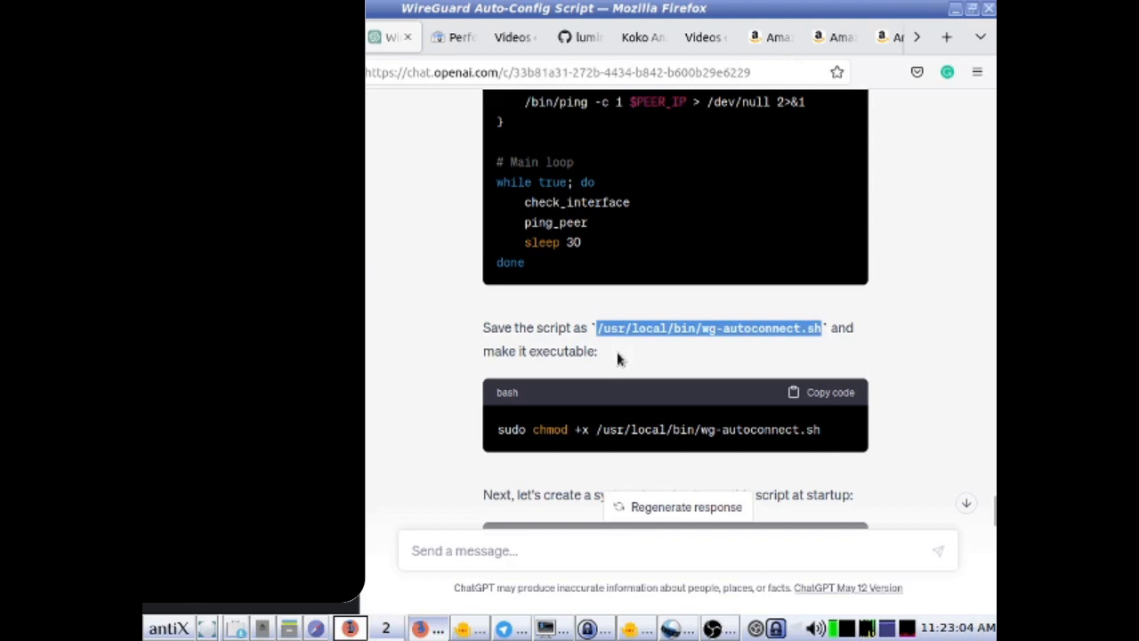
{"action": "scroll", "scroll_direction": "up", "scroll_amount": 3}
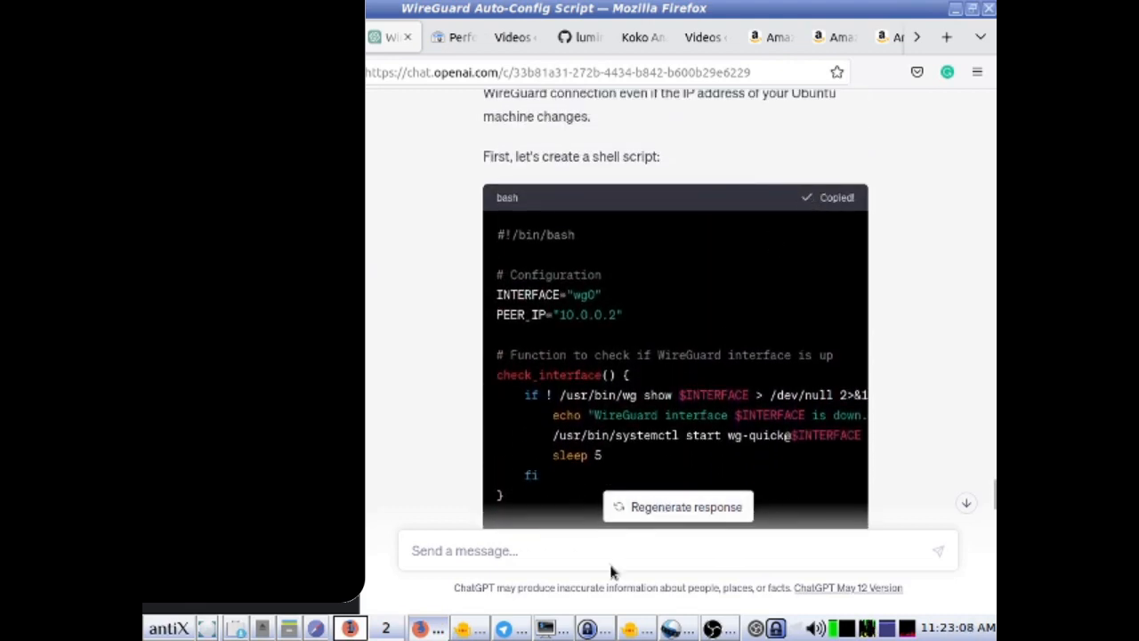
{"action": "right_click", "coordinate": [645, 323]}
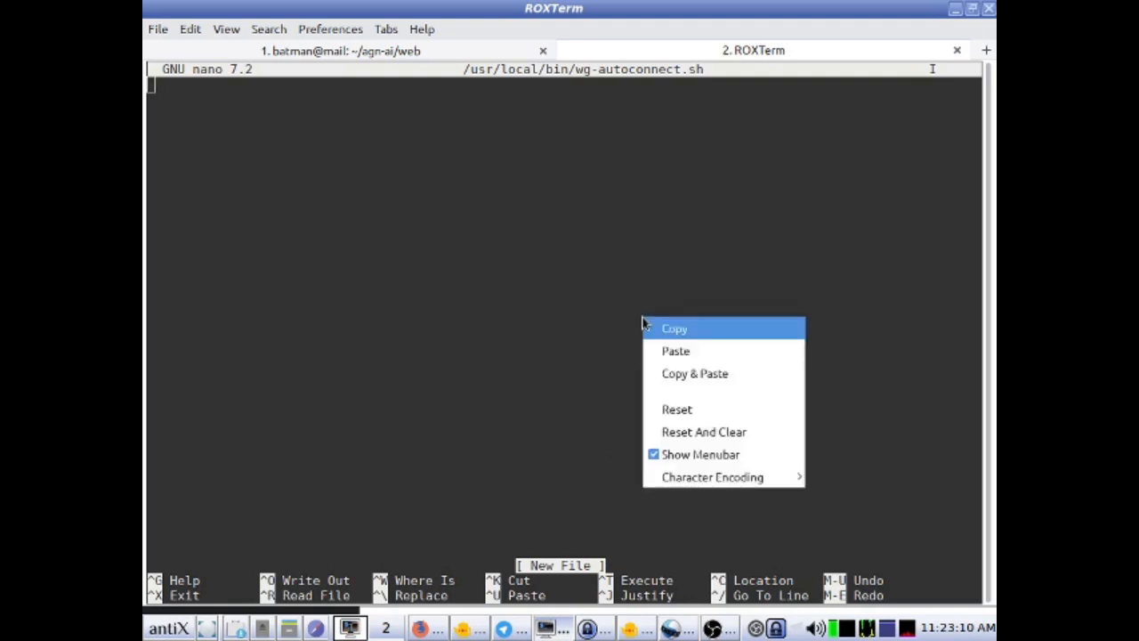
{"action": "left_click", "coordinate": [676, 351]}
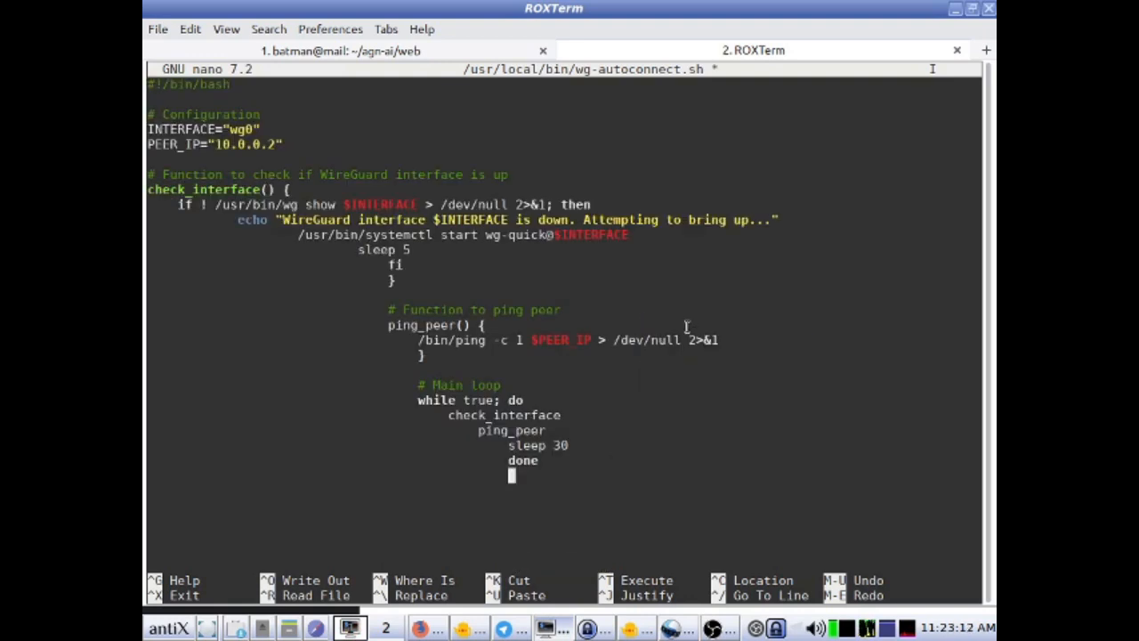
{"action": "key", "text": "ctrl+o"}
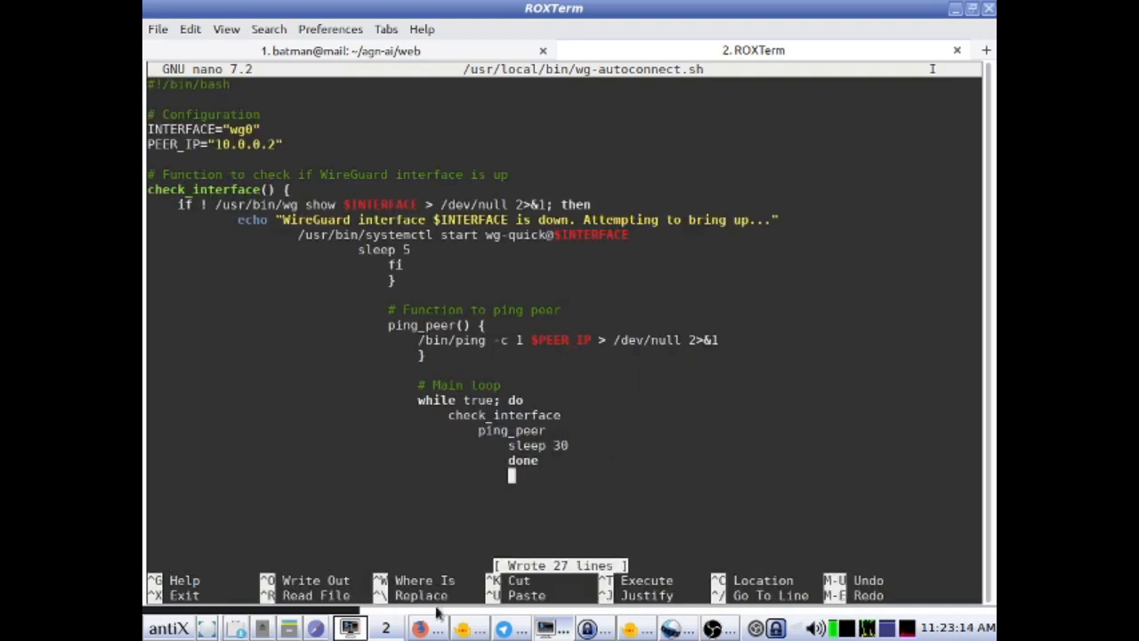
{"action": "left_click", "coordinate": [424, 627]}
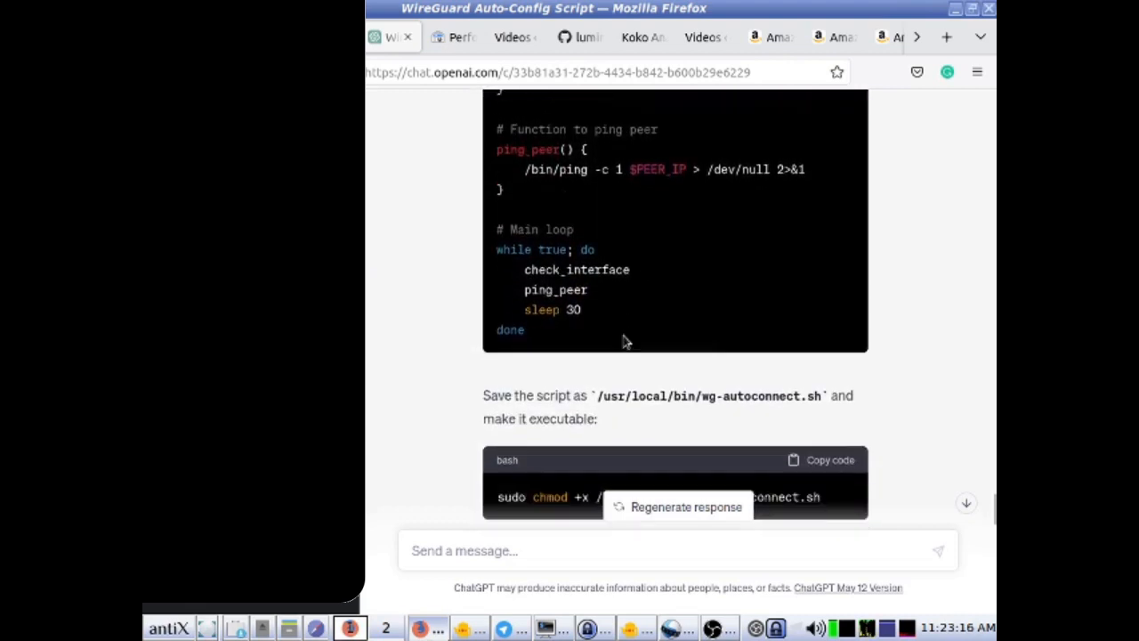
- Copy and run sudo chmod +x /usr/local/bin/wg-autoconnect.sh in the terminal
{"action": "scroll", "scroll_direction": "down", "scroll_amount": 3}
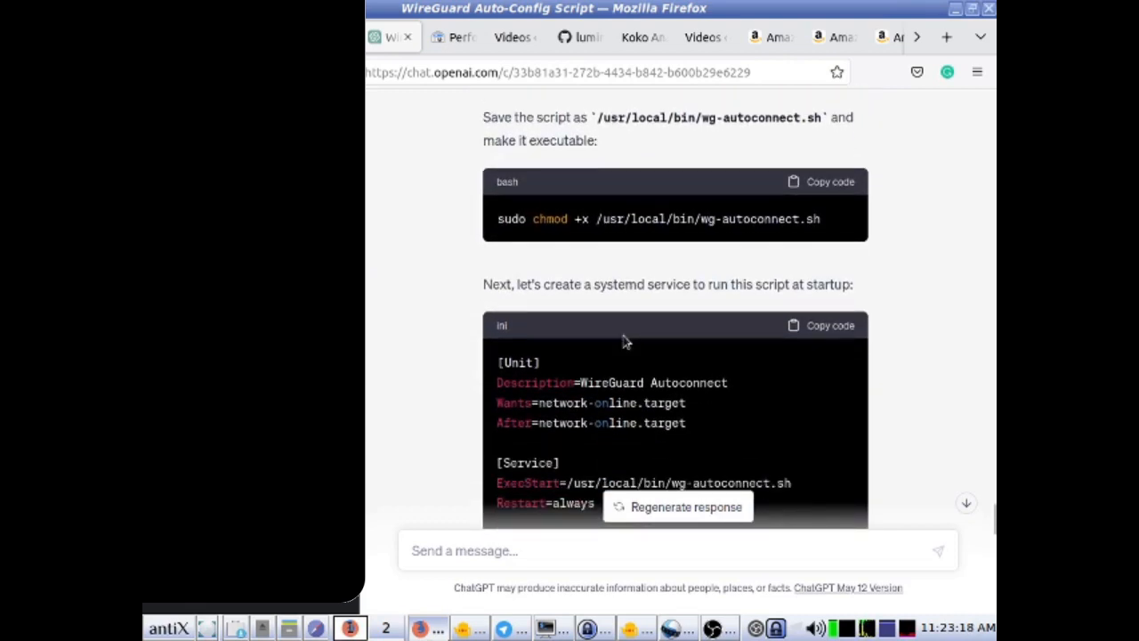
{"action": "left_click", "coordinate": [820, 182]}
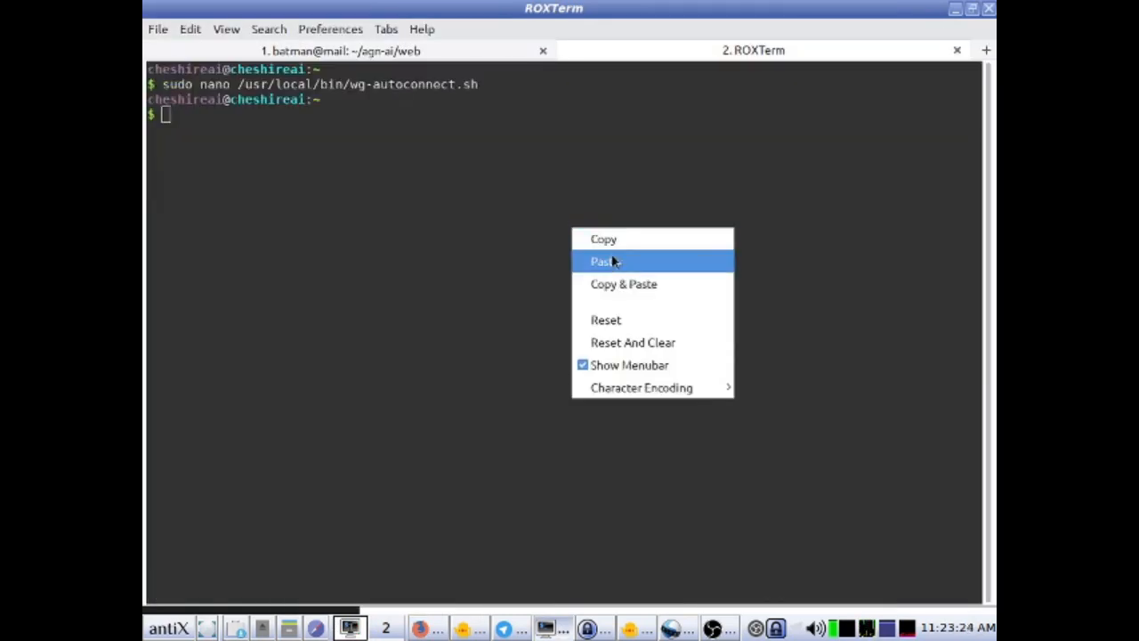
{"action": "left_click", "coordinate": [604, 261]}
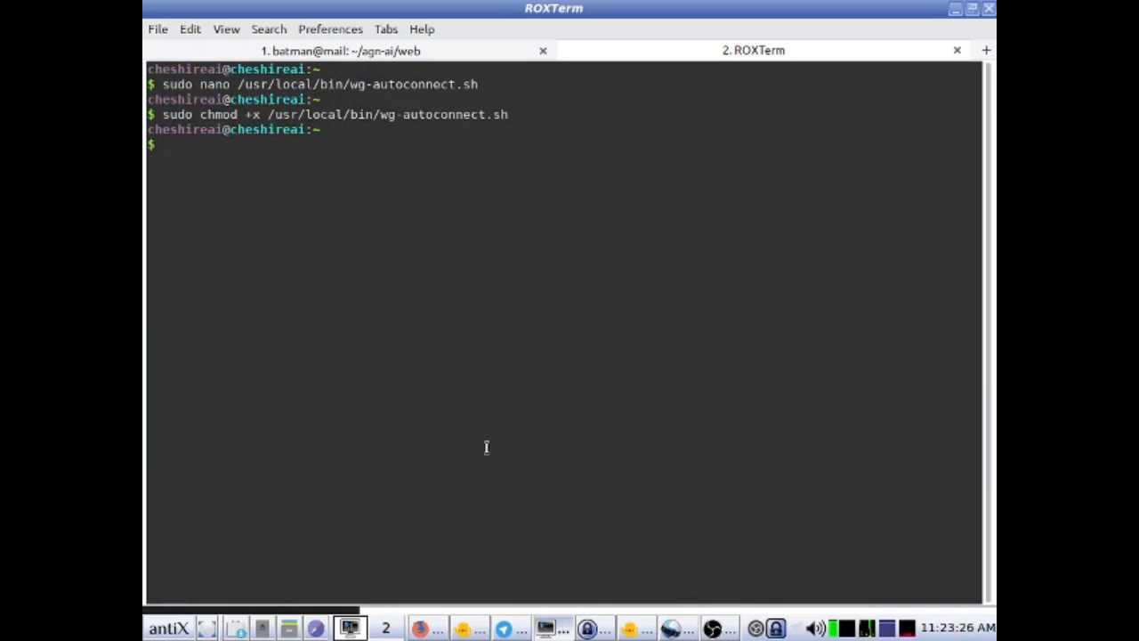
{"action": "left_click", "coordinate": [425, 628]}
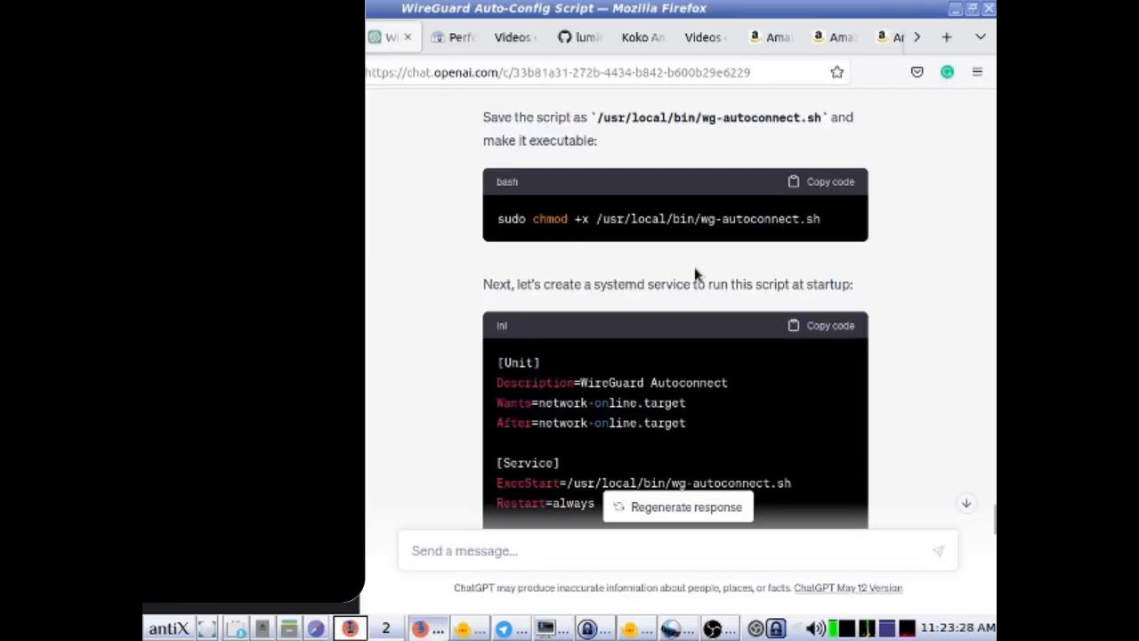
{"action": "scroll", "scroll_direction": "down", "scroll_amount": 3}
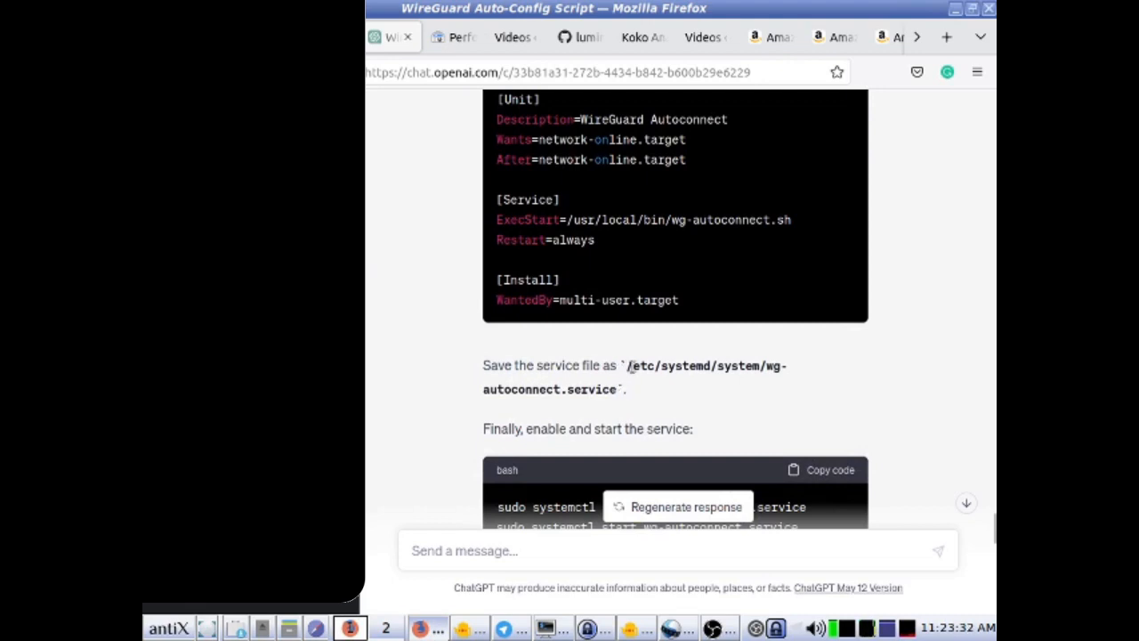
{"action": "mouse_move", "coordinate": [626, 371]}
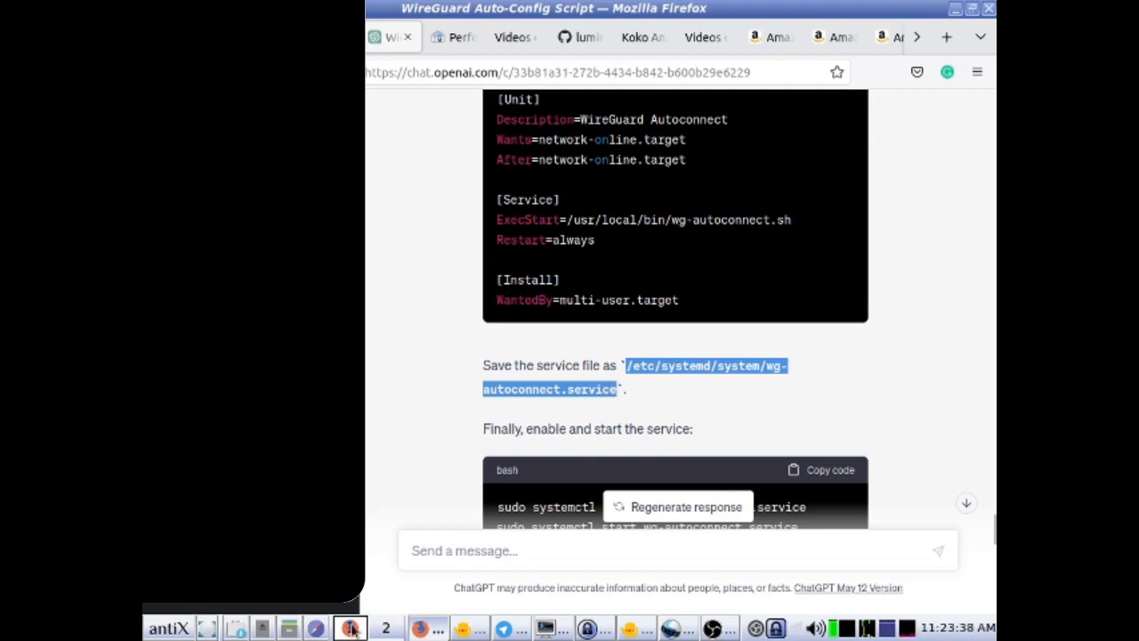
{"action": "left_click", "coordinate": [349, 628]}
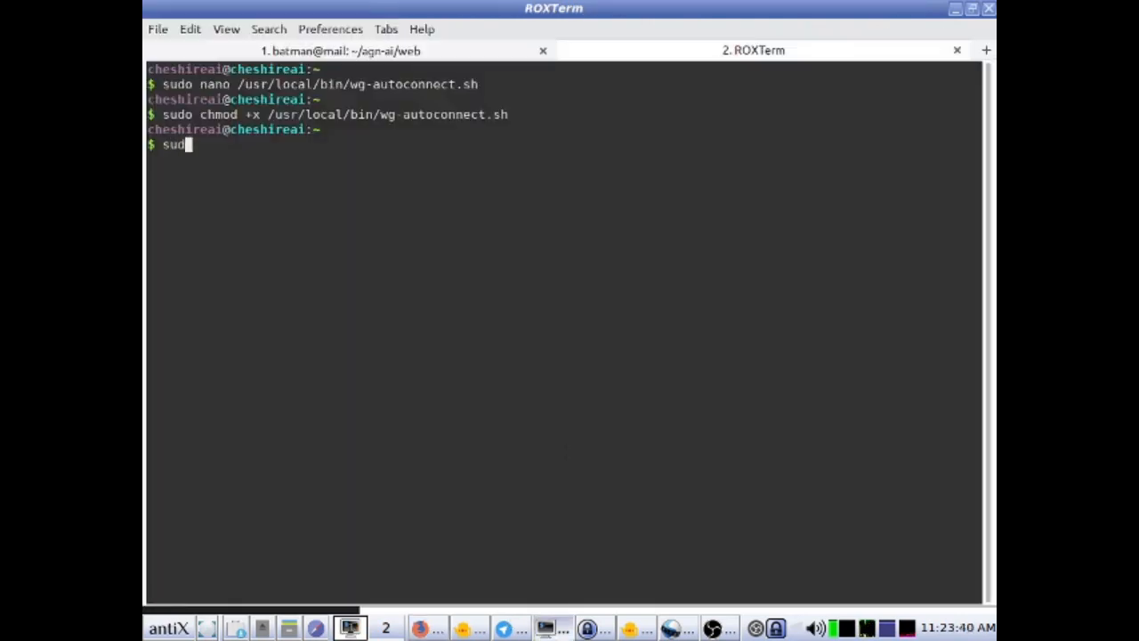
- Paste the Unit, Service and Install sections into wg-autoconnect.service and save
{"action": "right_click", "coordinate": [578, 365]}
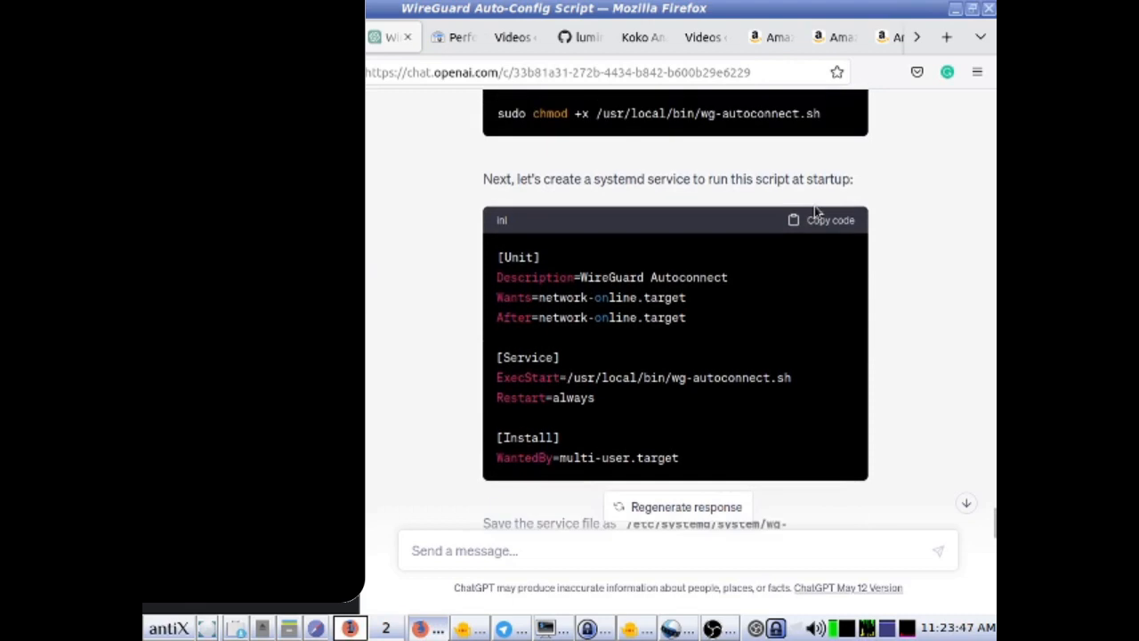
{"action": "left_click", "coordinate": [822, 220]}
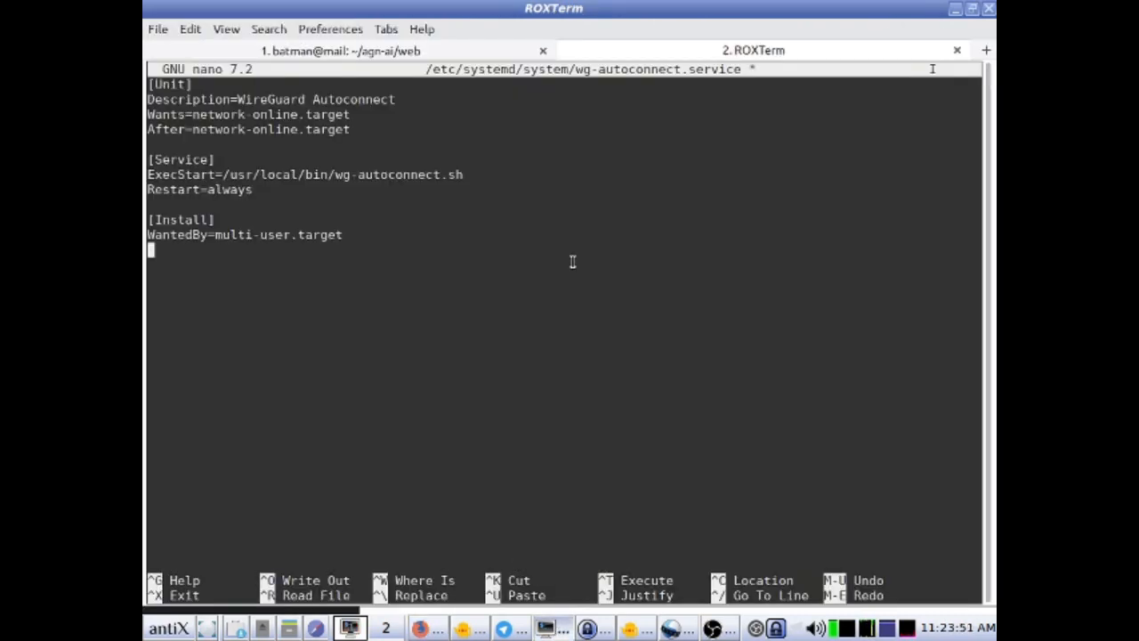
{"action": "key", "text": "ctrl+o"}
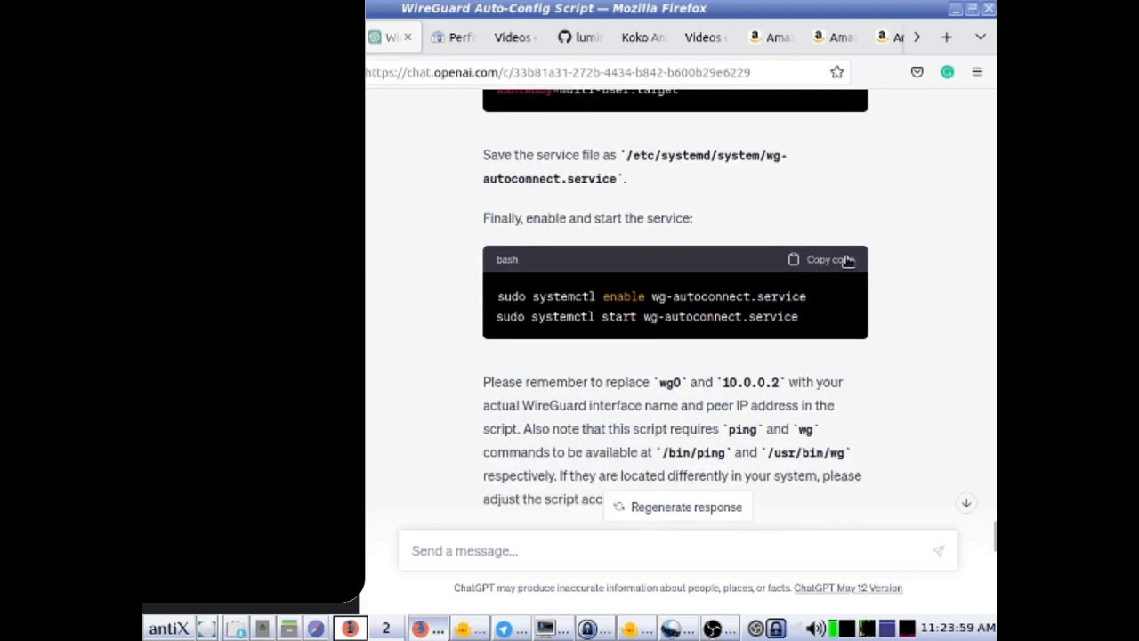
{"action": "left_click", "coordinate": [823, 258]}
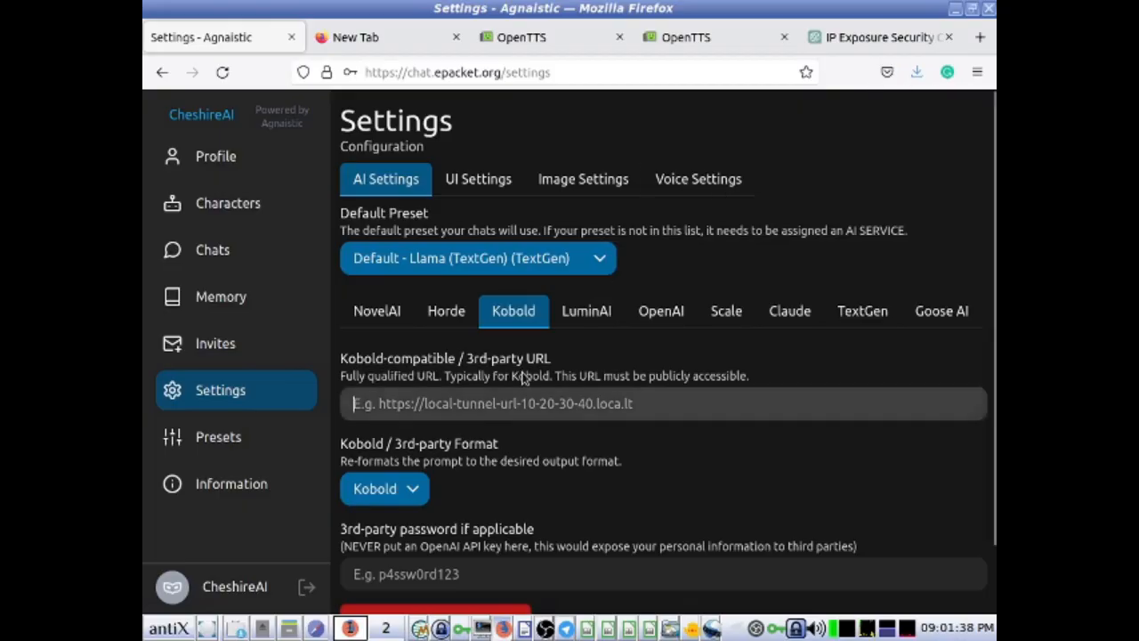
{"action": "type", "text": "http"}
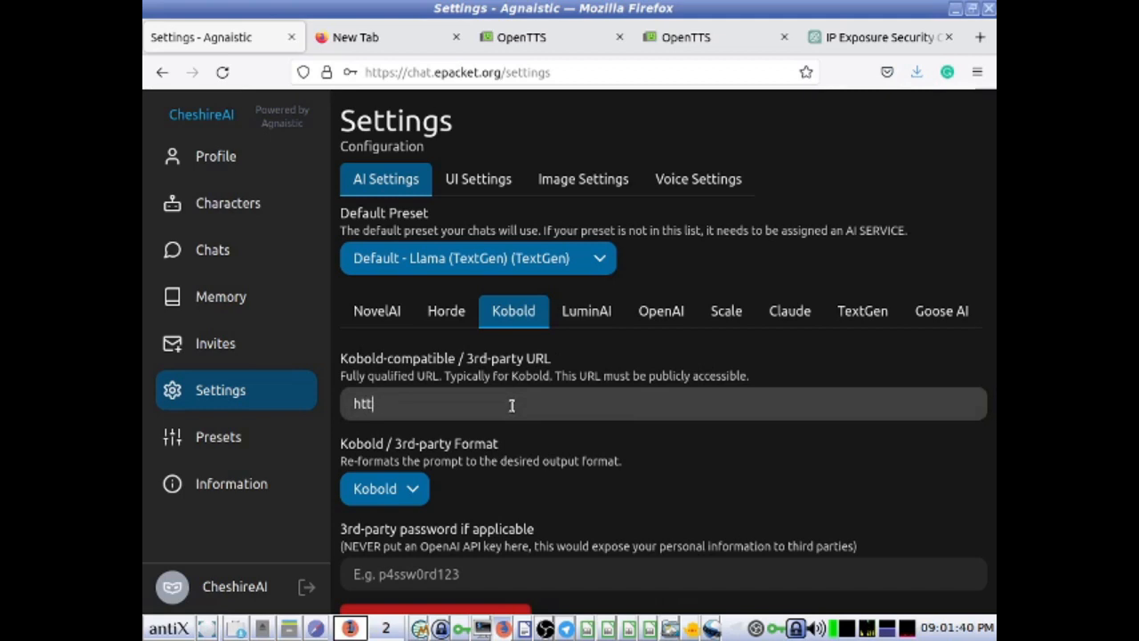
{"action": "type", "text": "p://"}
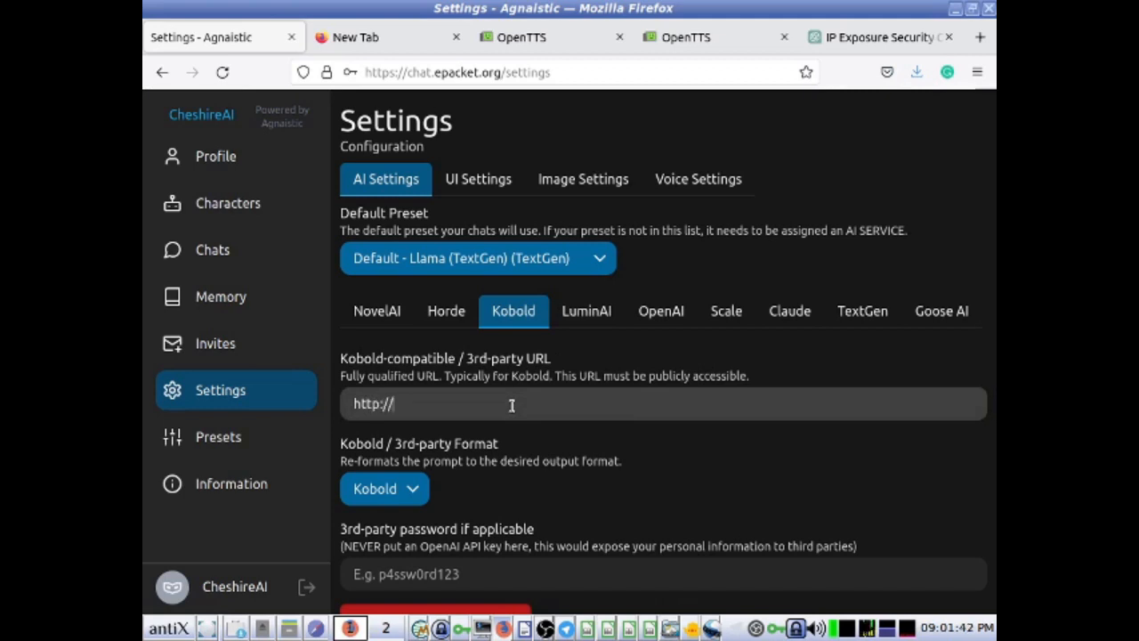
{"action": "type", "text": "1"}
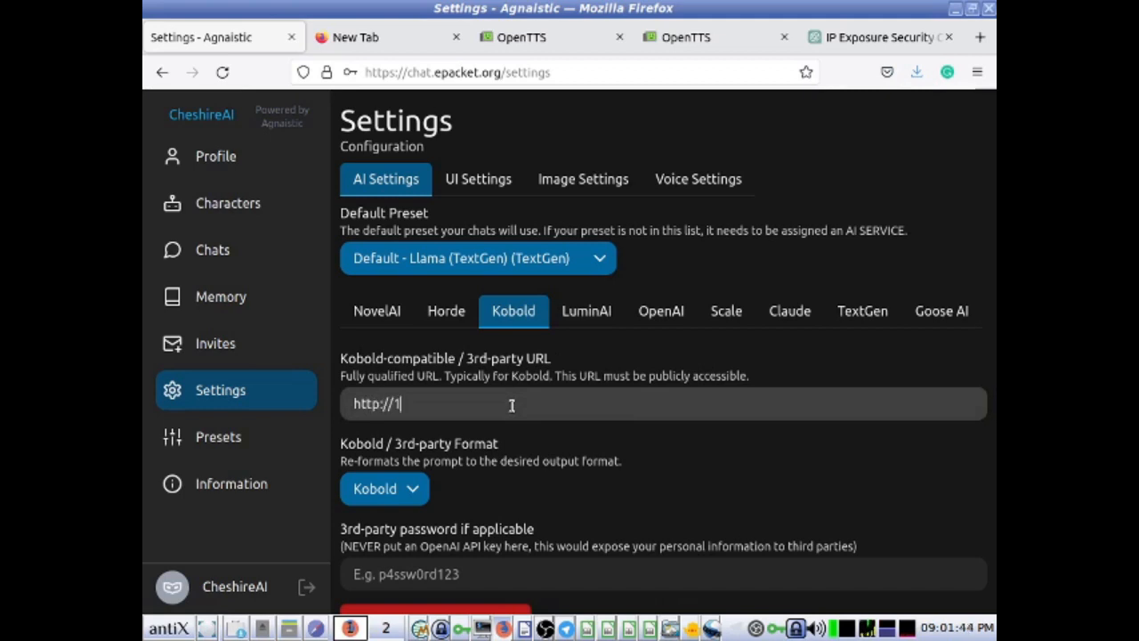
{"action": "type", "text": "0.0"}
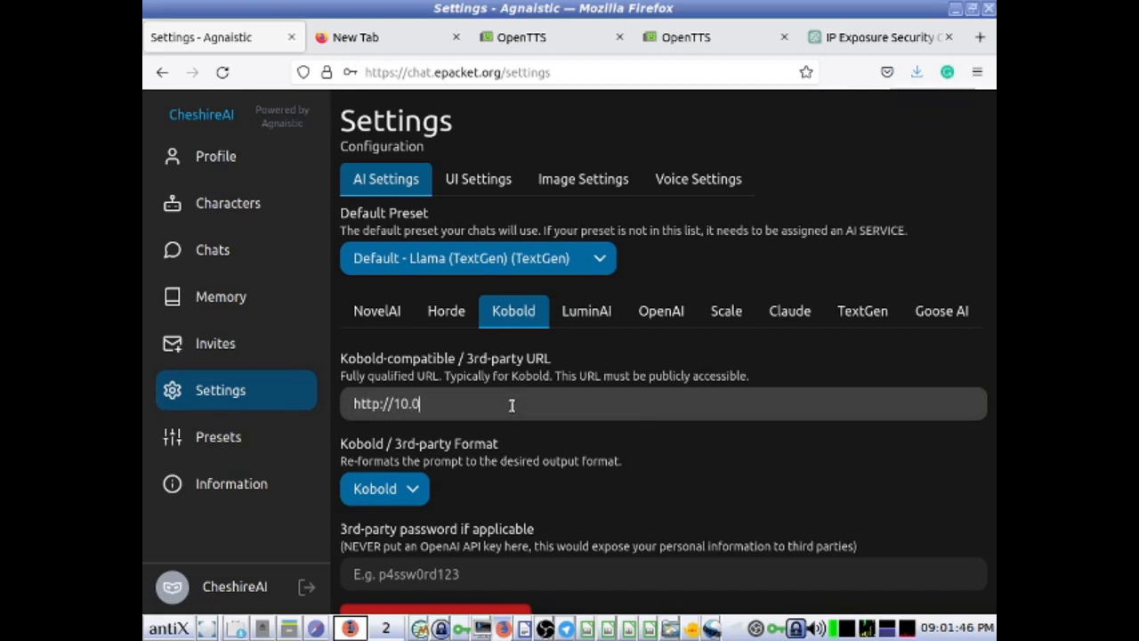
{"action": "type", "text": ".1.1"}
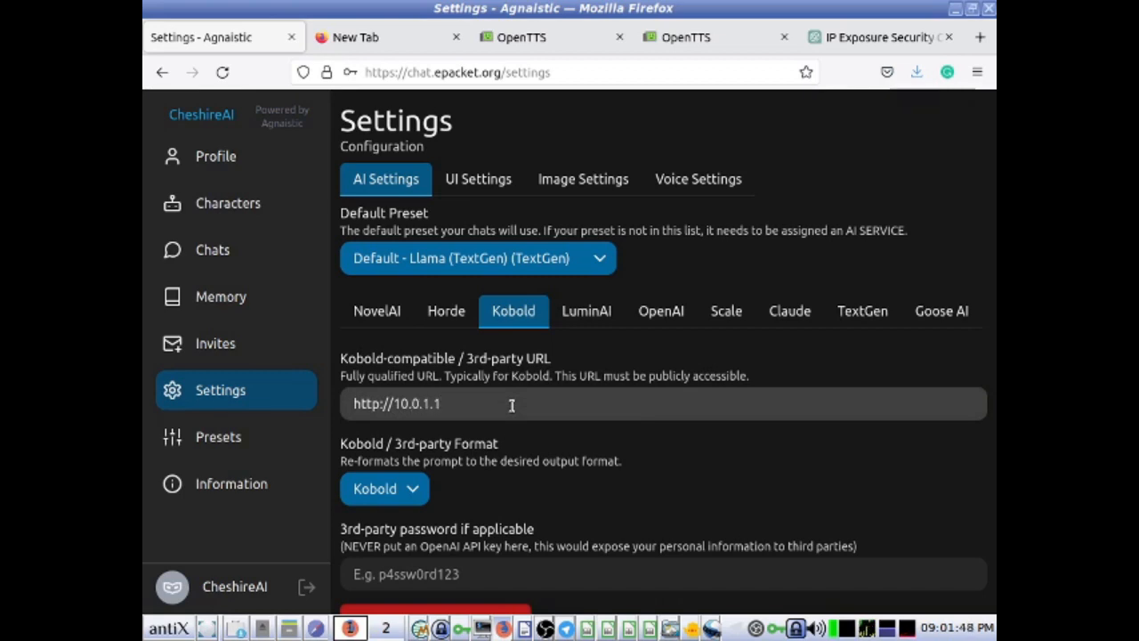
{"action": "type", "text": ":500"}
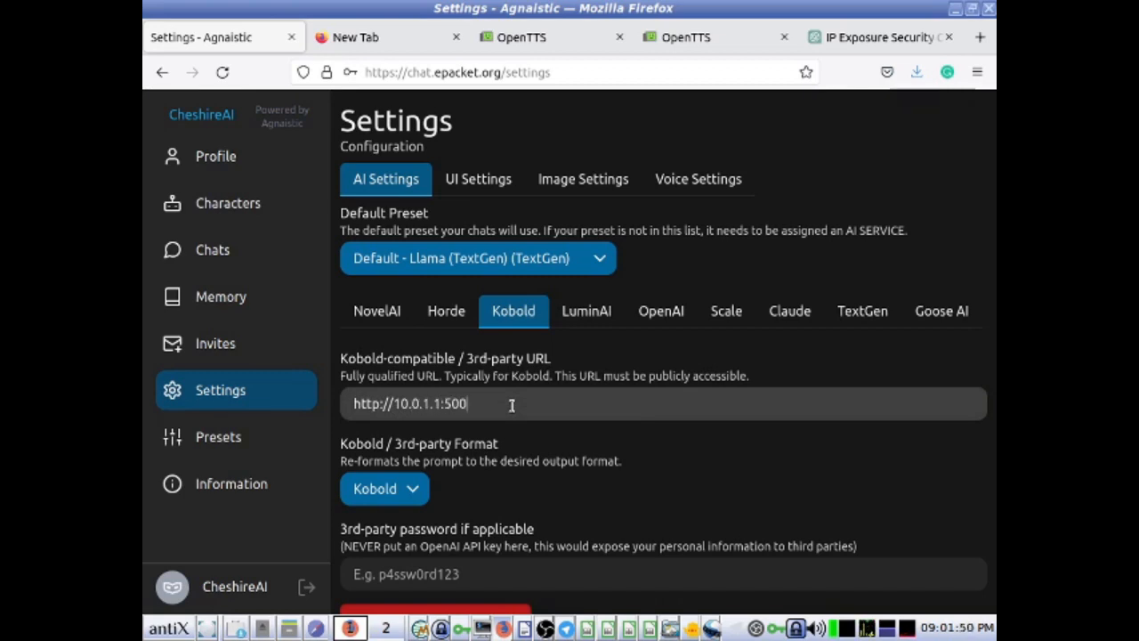
{"action": "type", "text": "0/"}
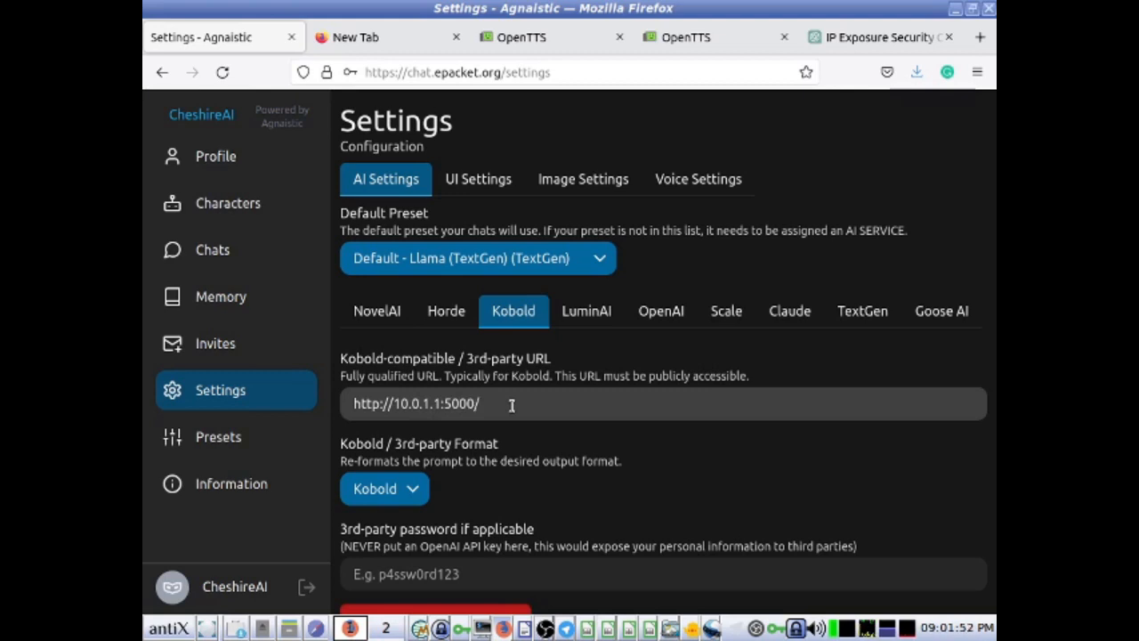
{"action": "type", "text": "api"}
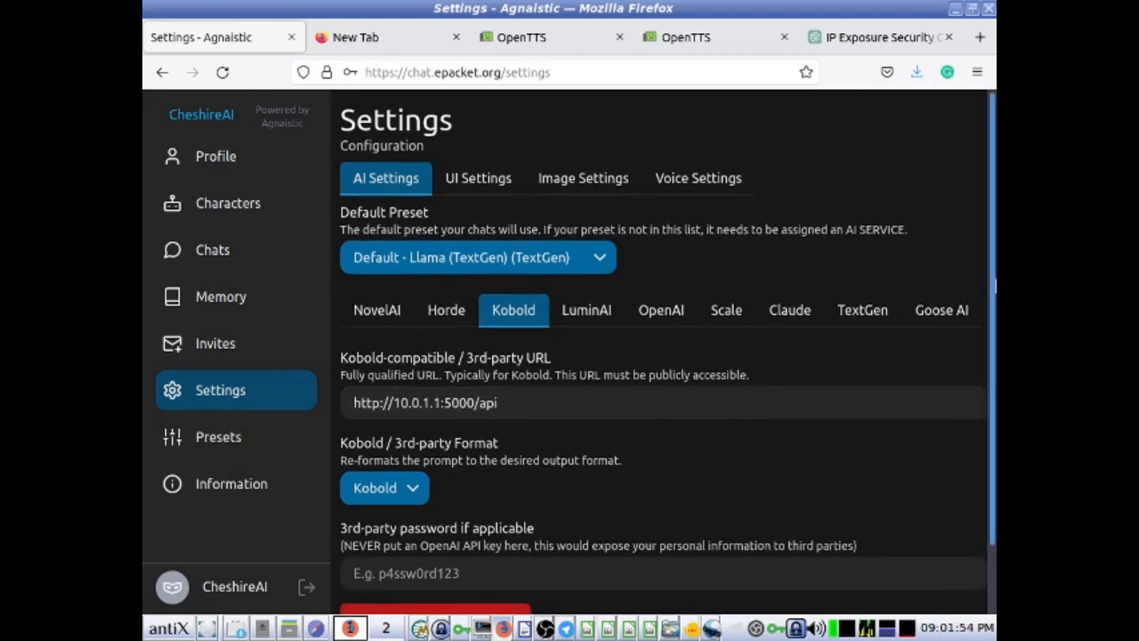